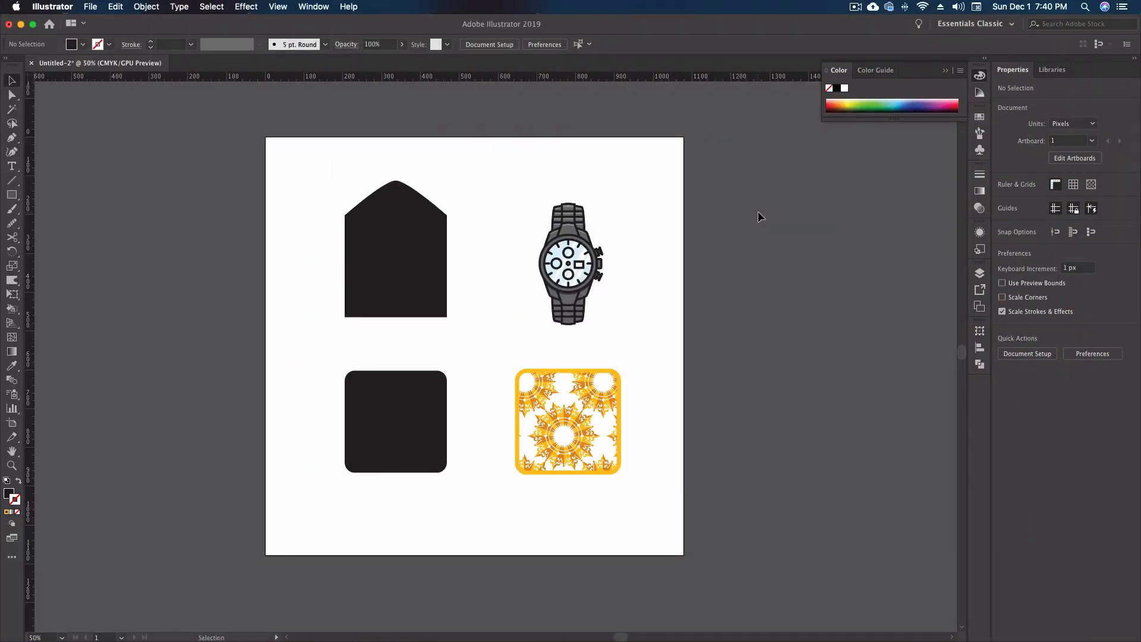
pyautogui.moveTo(523, 482)
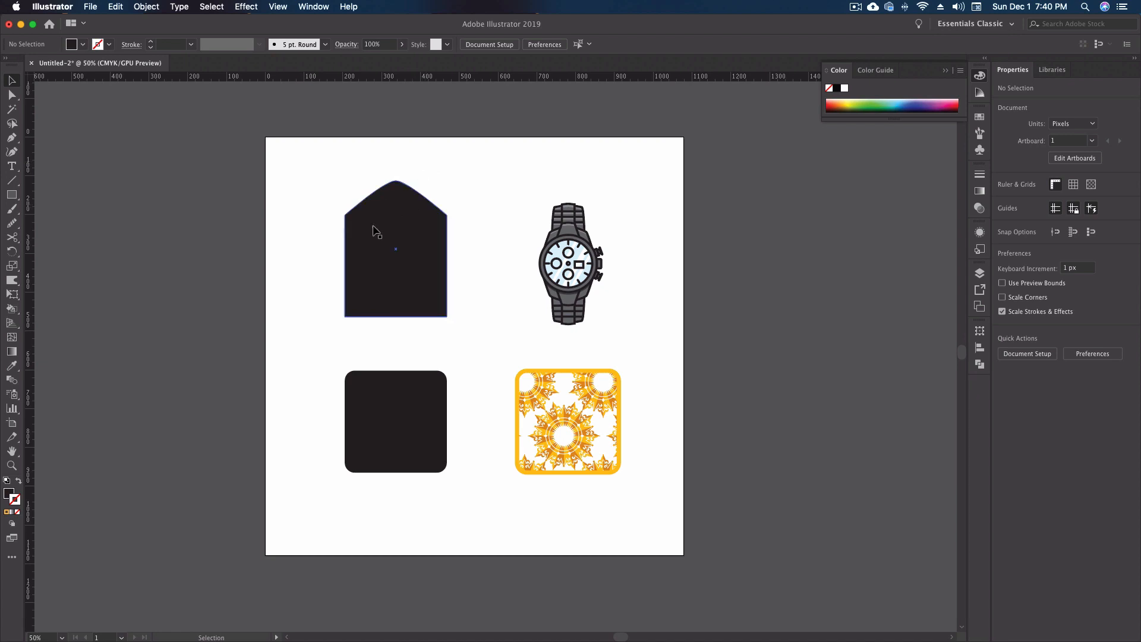
# - Select the pointed black shape and switch to the Scale tool (S)
pyautogui.click(395, 250)
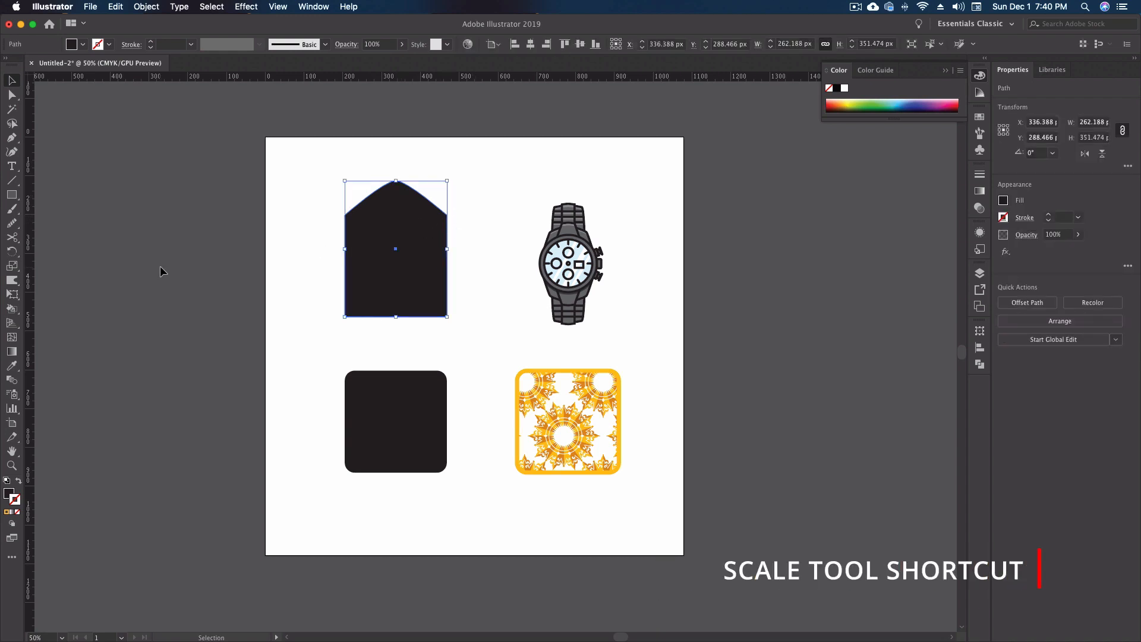
pyautogui.press('s')
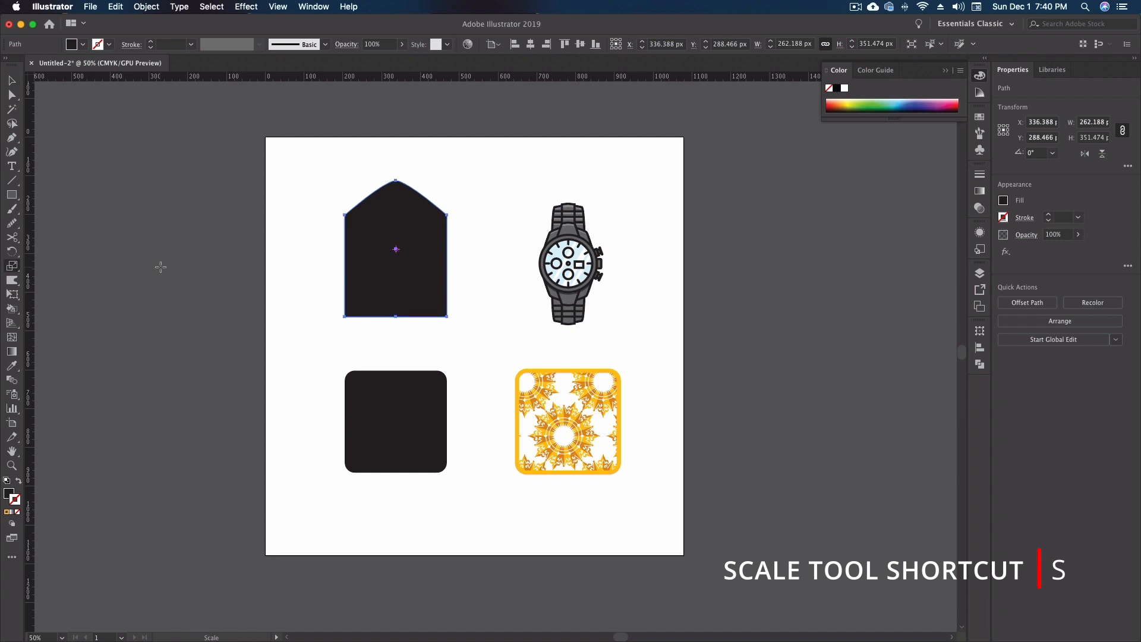
pyautogui.moveTo(12, 273)
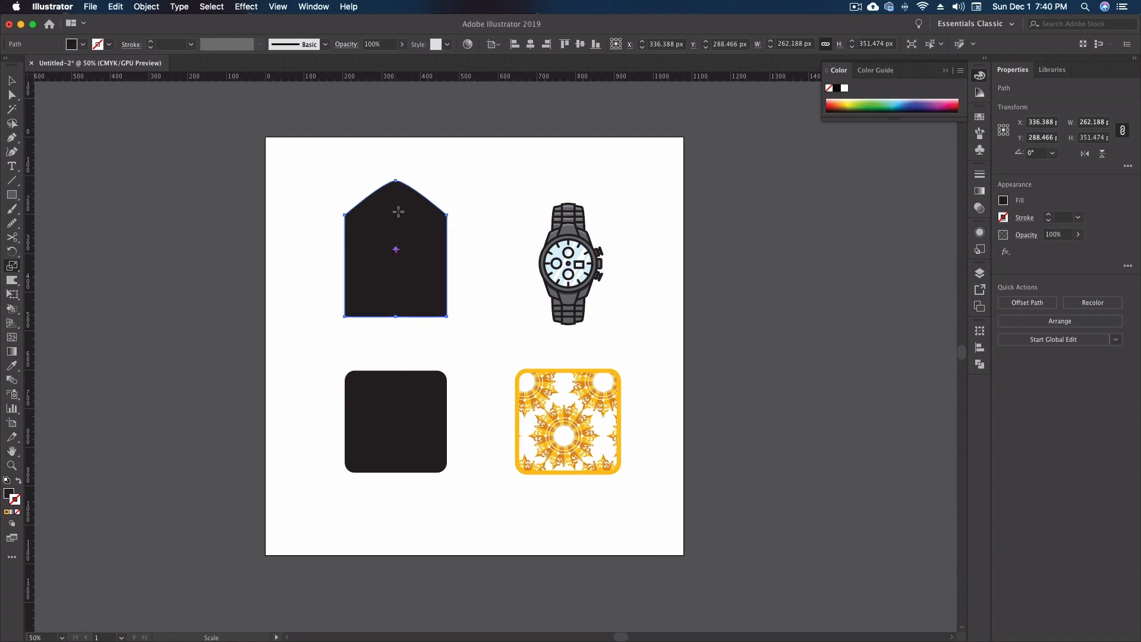
pyautogui.moveTo(428, 207)
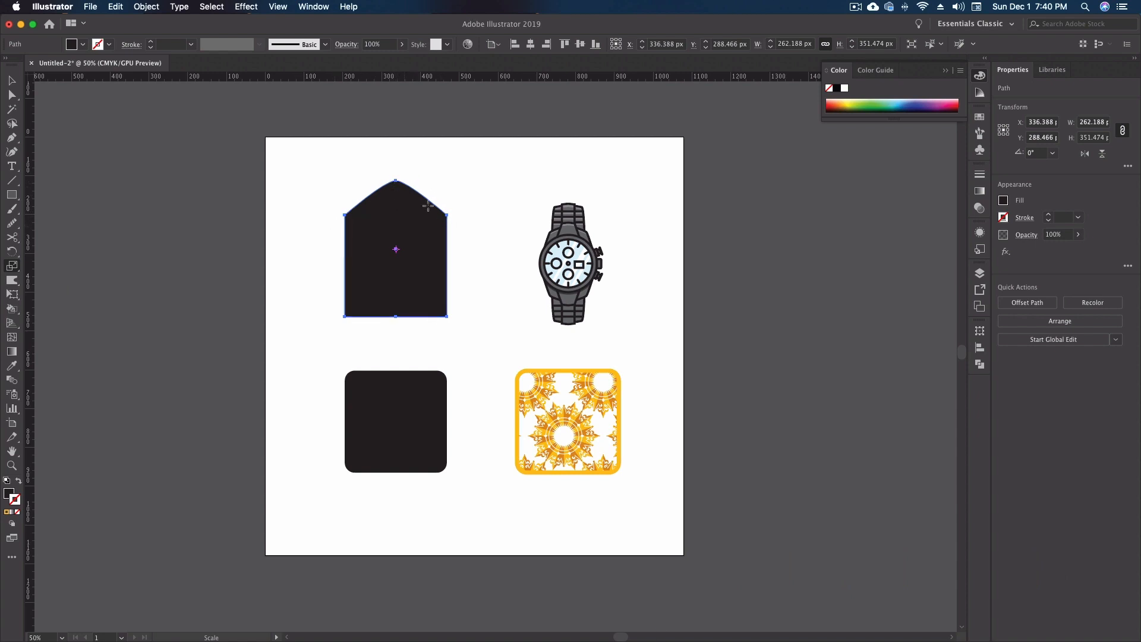
pyautogui.moveTo(436, 221)
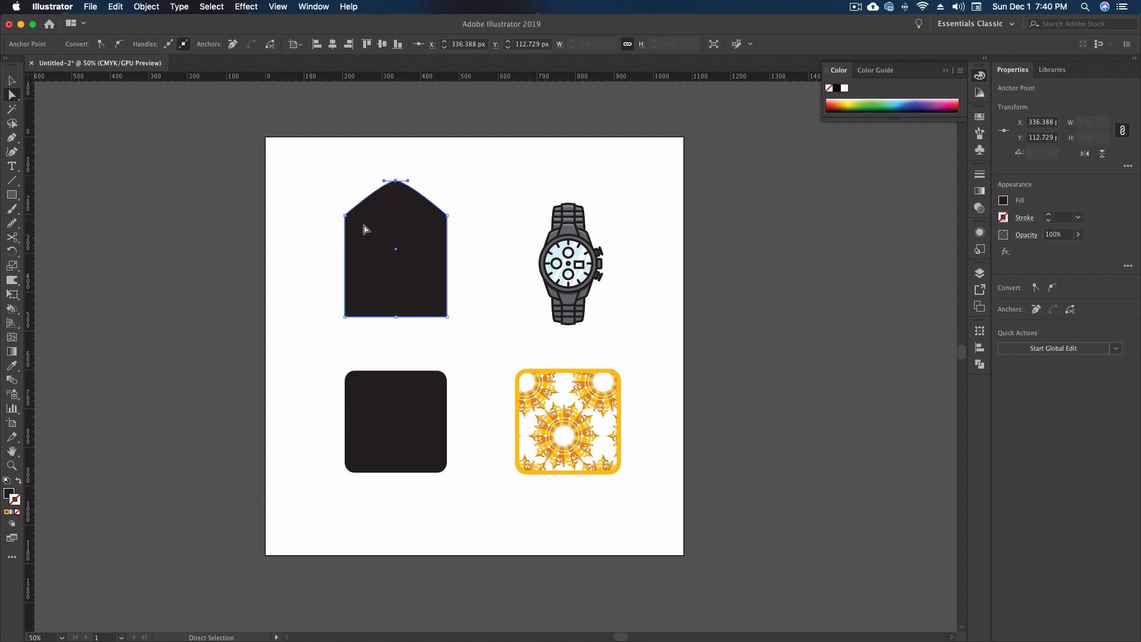
pyautogui.moveTo(364, 232)
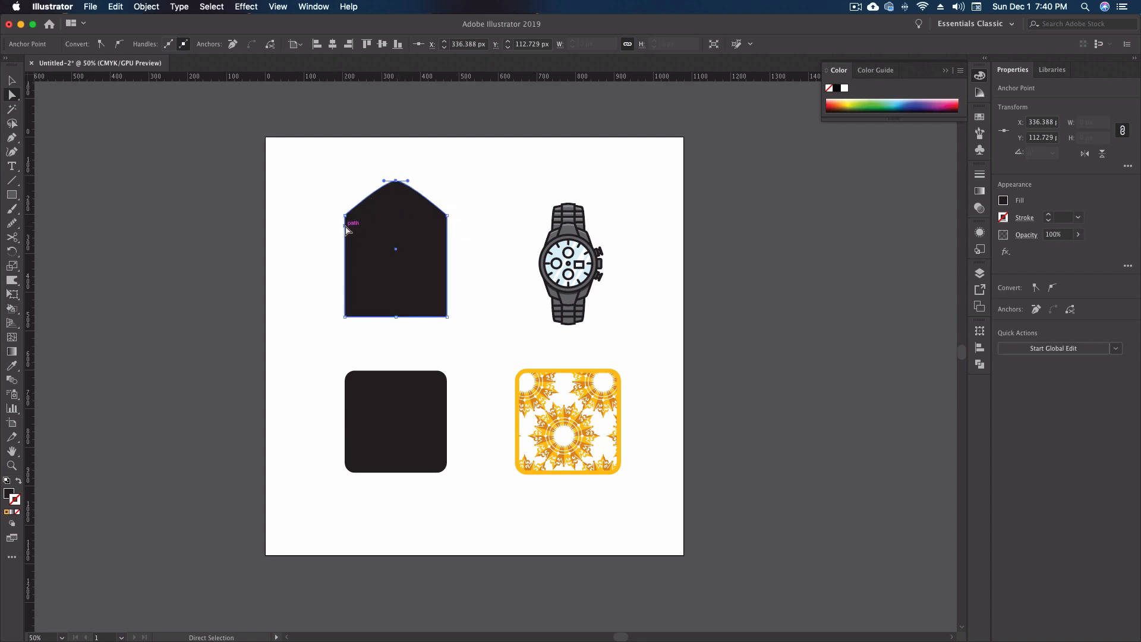
pyautogui.moveTo(414, 202)
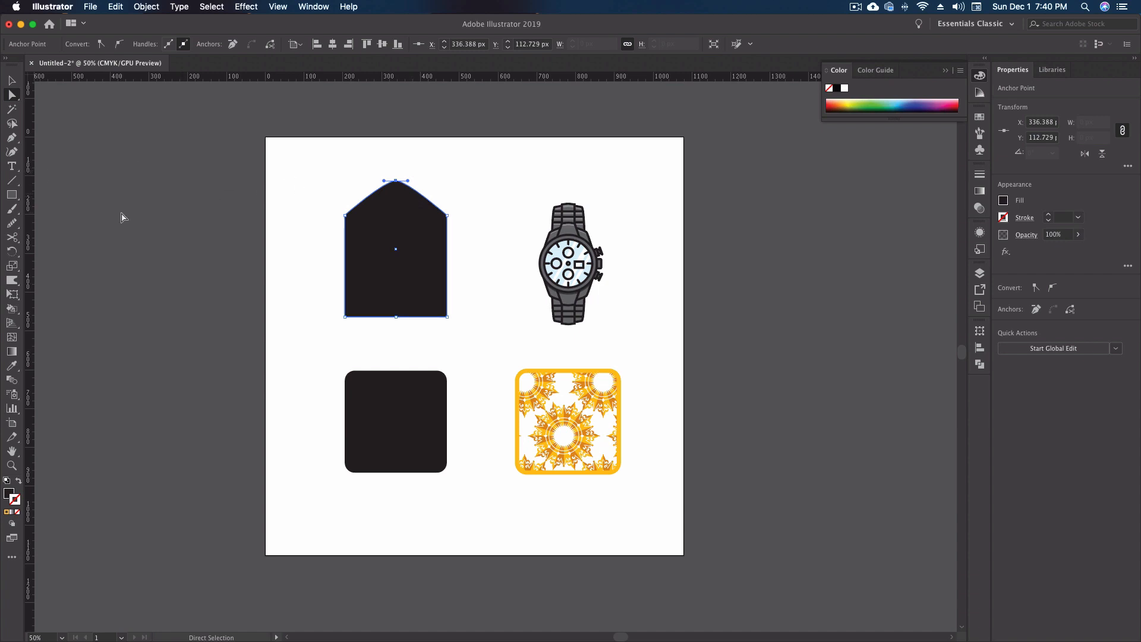
pyautogui.moveTo(367, 166)
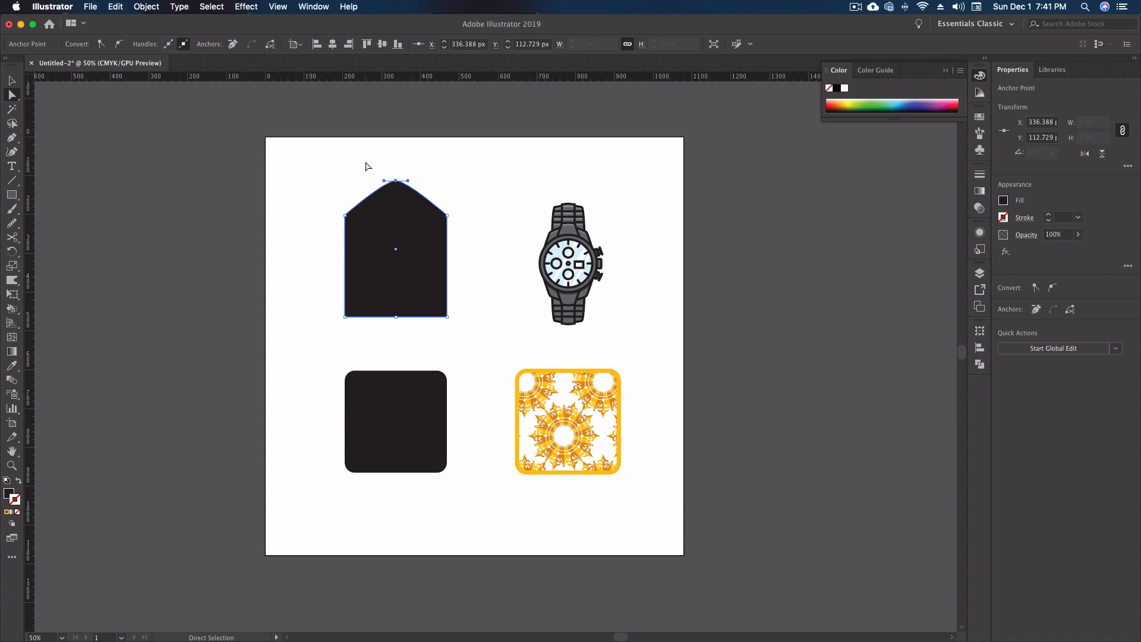
pyautogui.moveTo(428, 186)
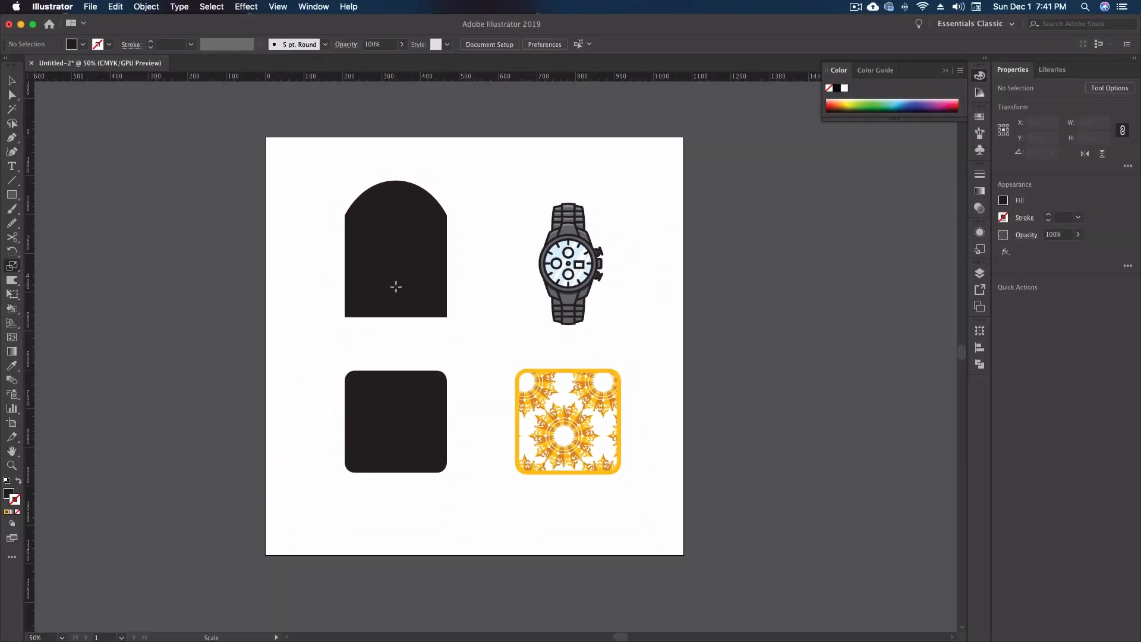
pyautogui.moveTo(388, 298)
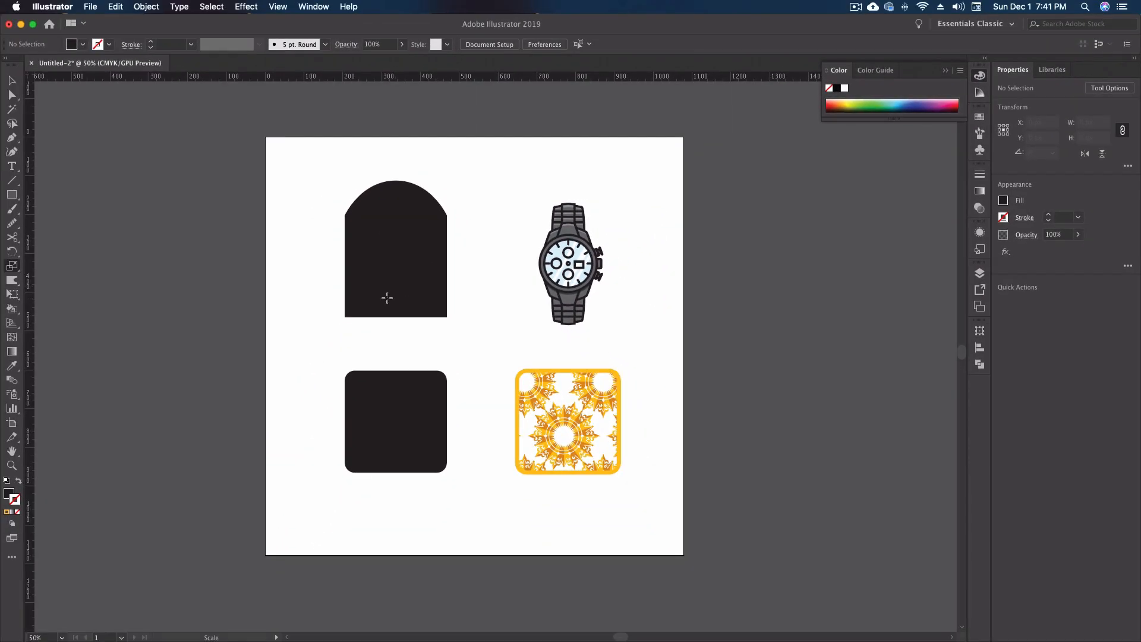
# - Direct-select the arched shape's bottom anchors and scale them inward to about 55% width
pyautogui.click(11, 94)
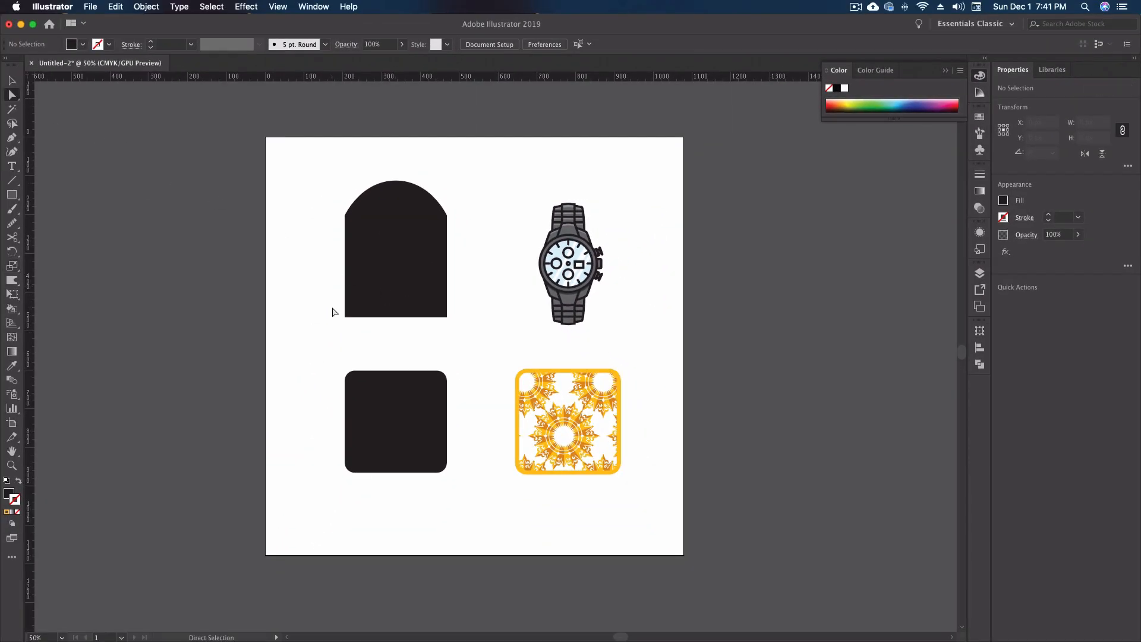
pyautogui.click(395, 315)
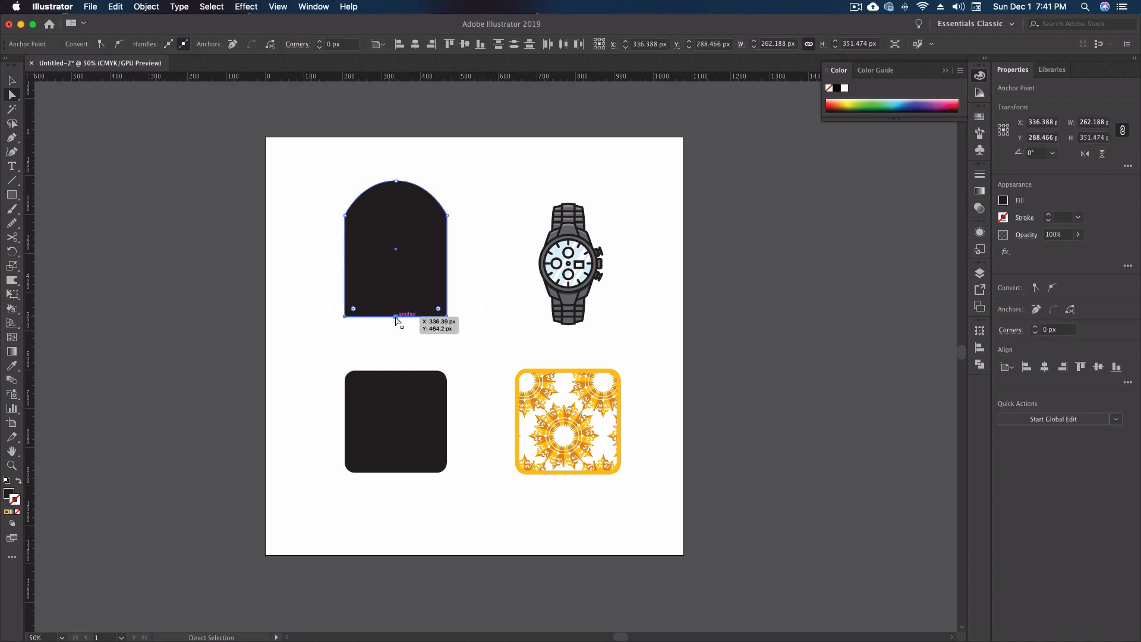
pyautogui.click(394, 317)
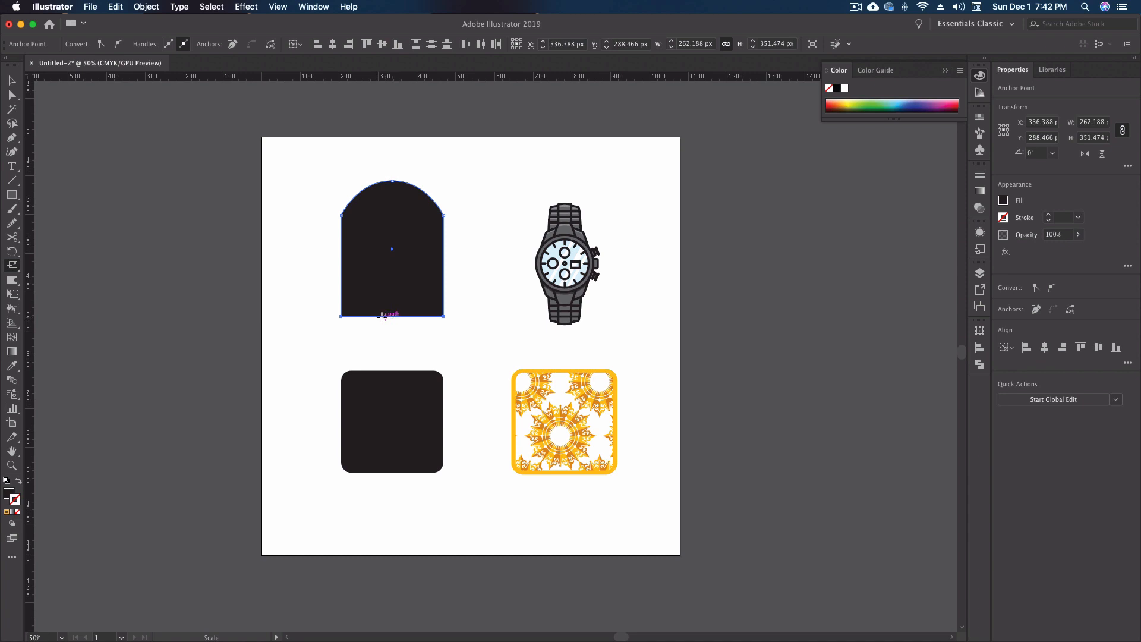
pyautogui.moveTo(393, 318)
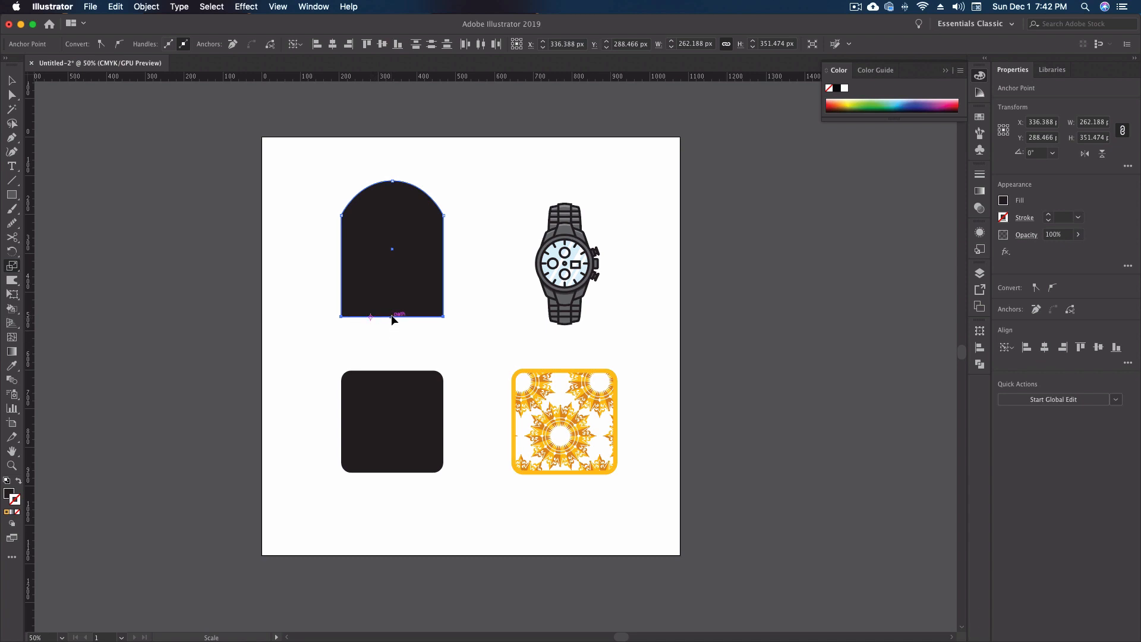
pyautogui.moveTo(417, 321)
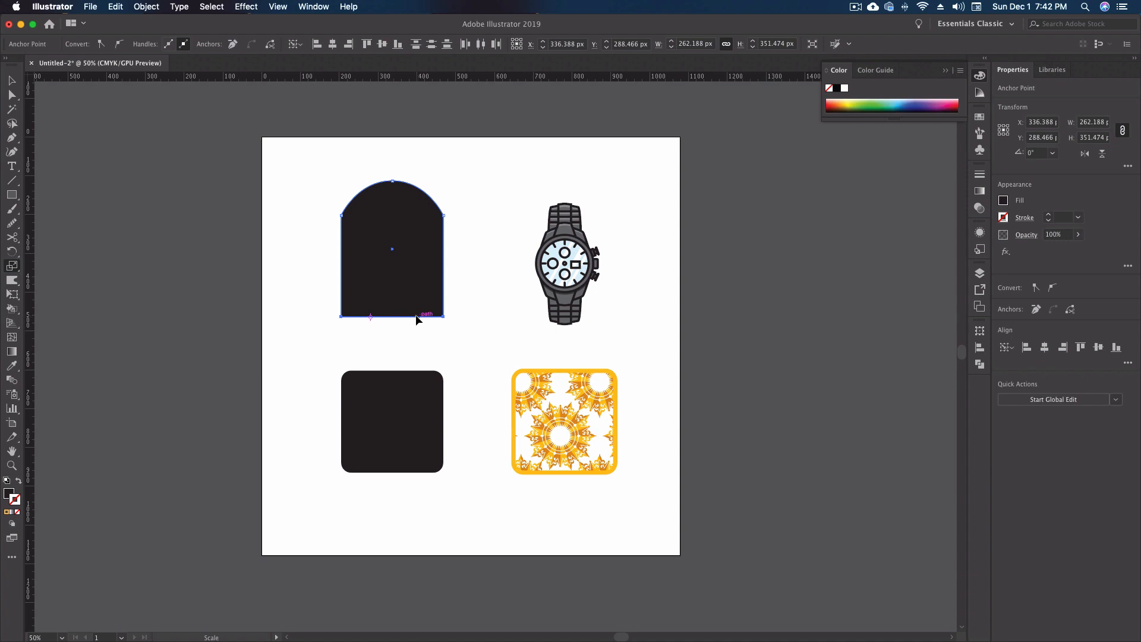
pyautogui.moveTo(393, 275)
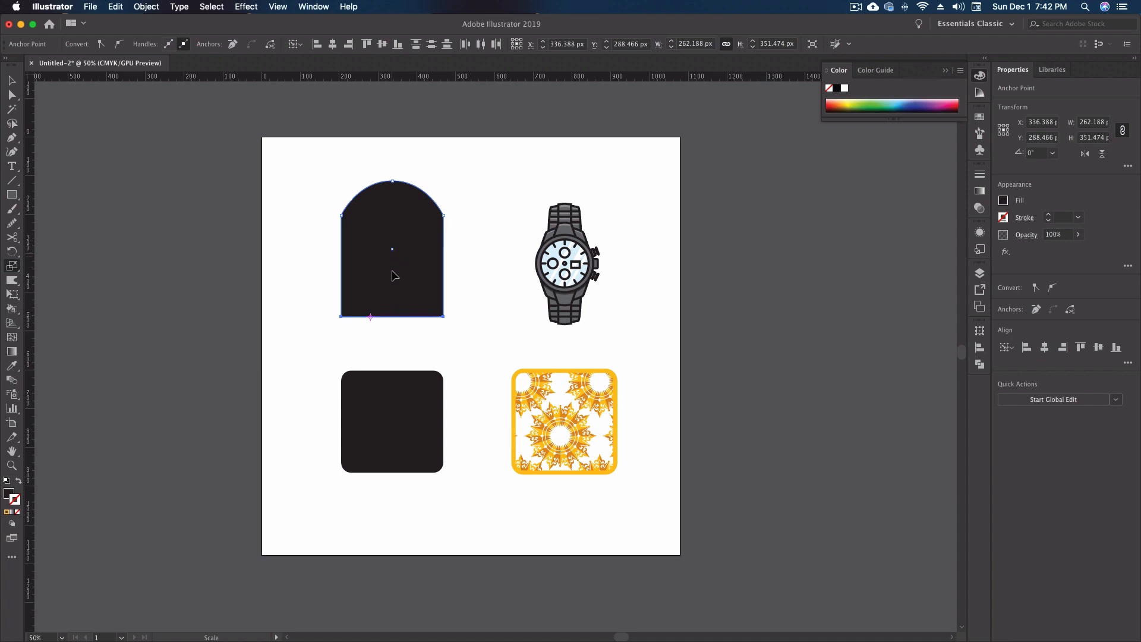
pyautogui.moveTo(421, 342)
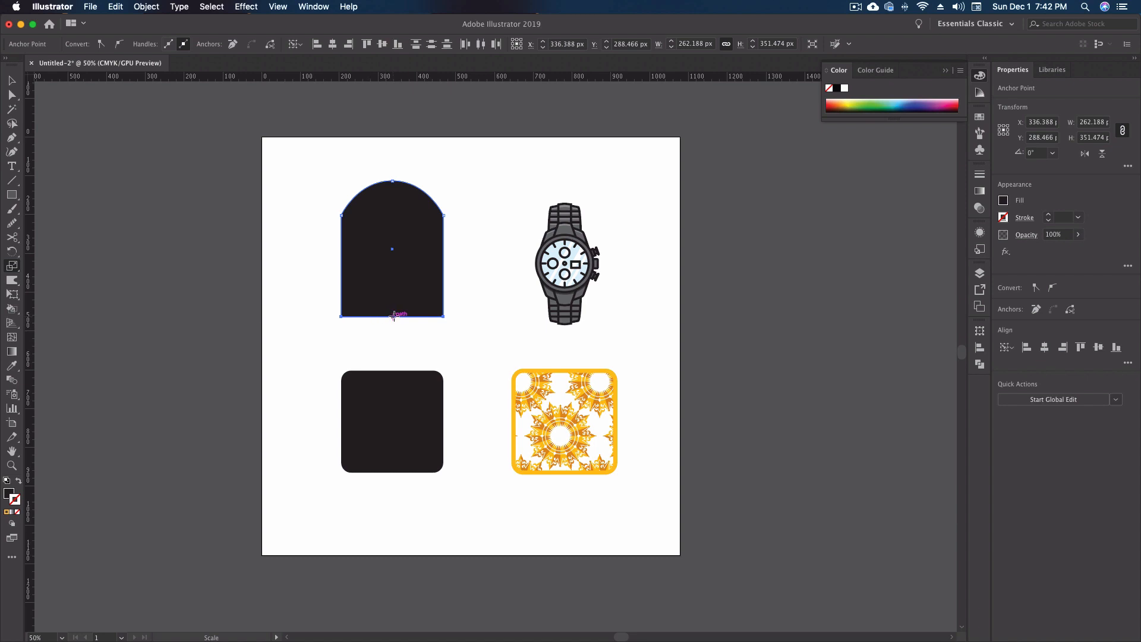
pyautogui.moveTo(392, 248)
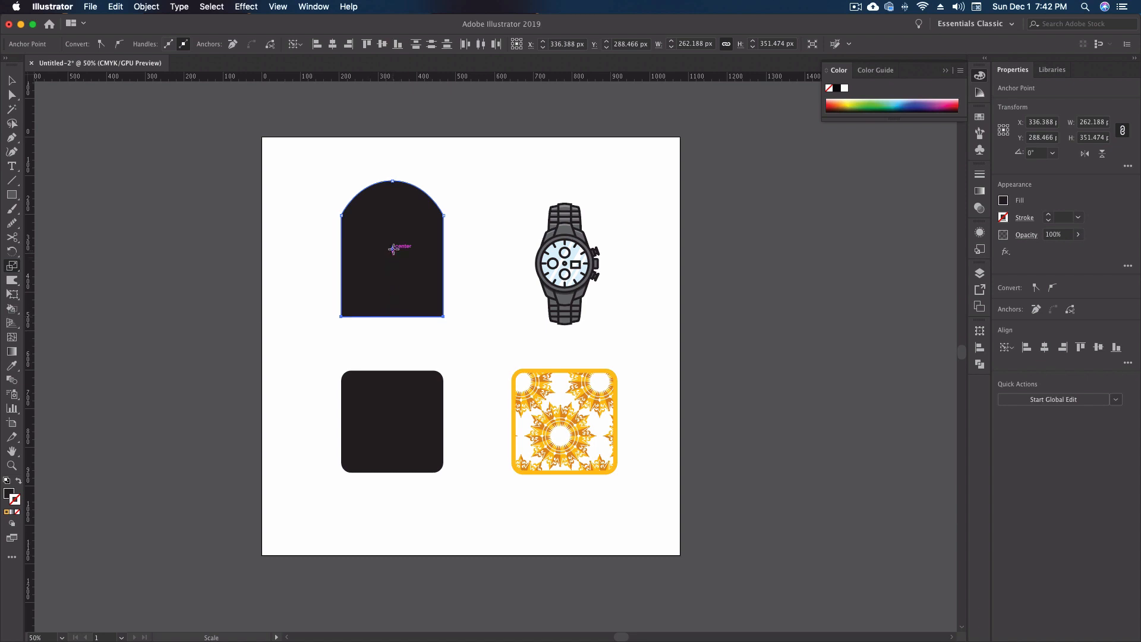
pyautogui.moveTo(399, 279)
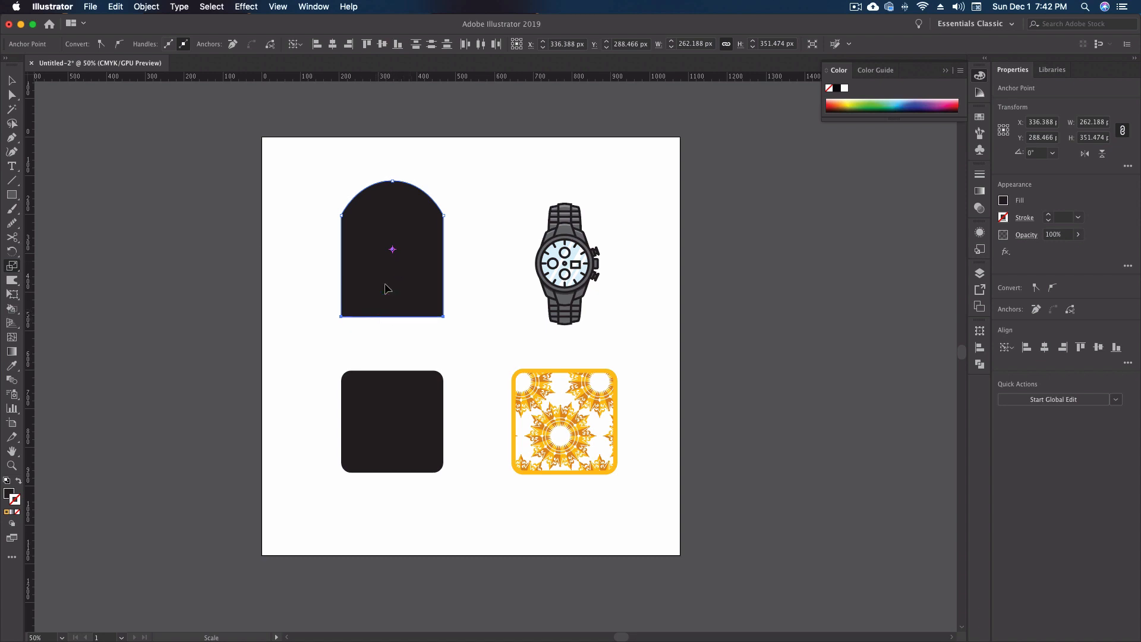
pyautogui.moveTo(394, 251)
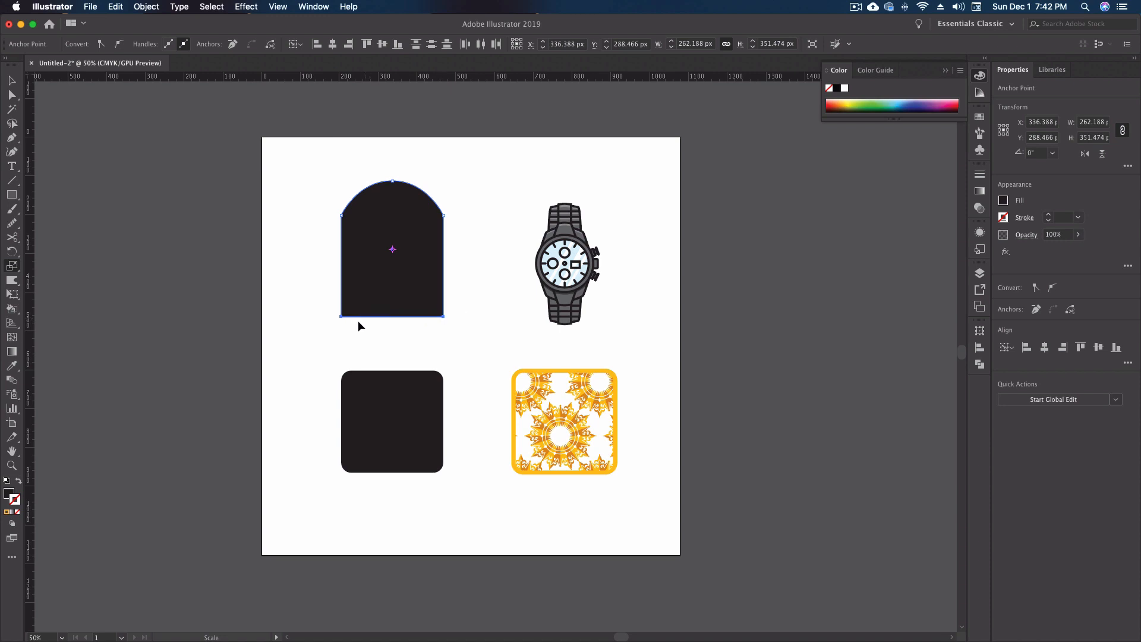
pyautogui.moveTo(342, 321)
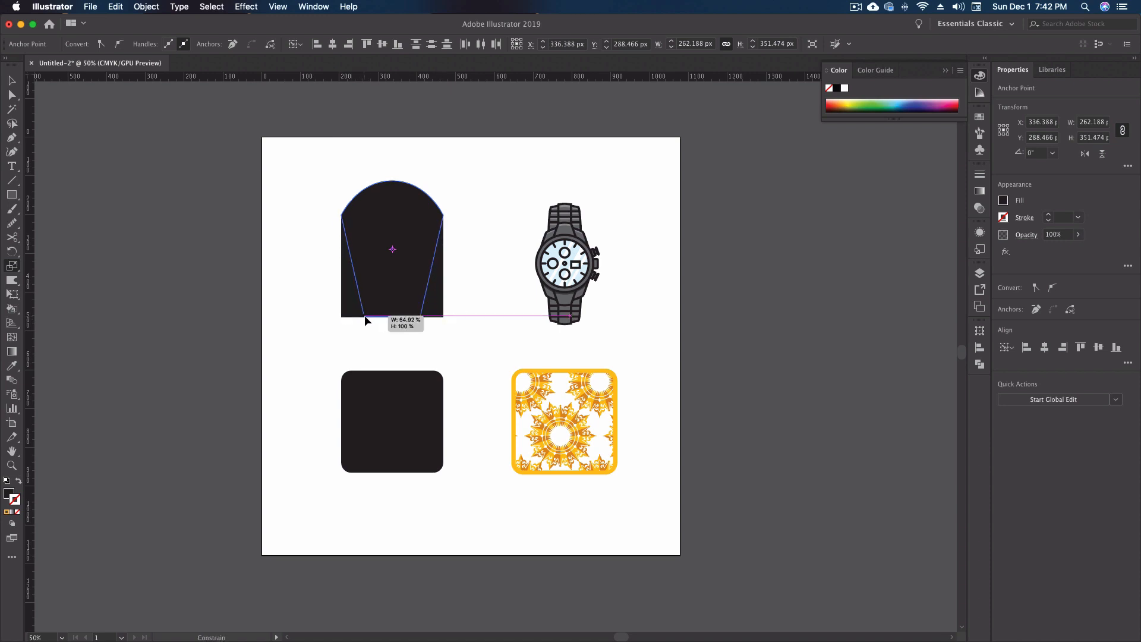
pyautogui.moveTo(391, 316); pyautogui.dragTo(371, 322)
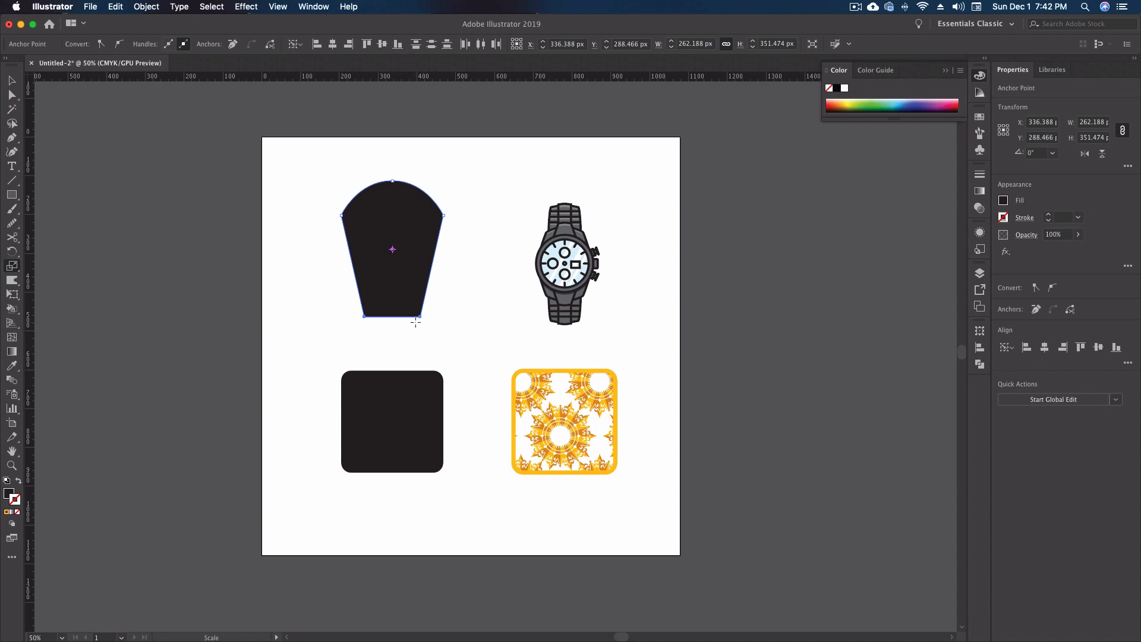
pyautogui.moveTo(456, 321)
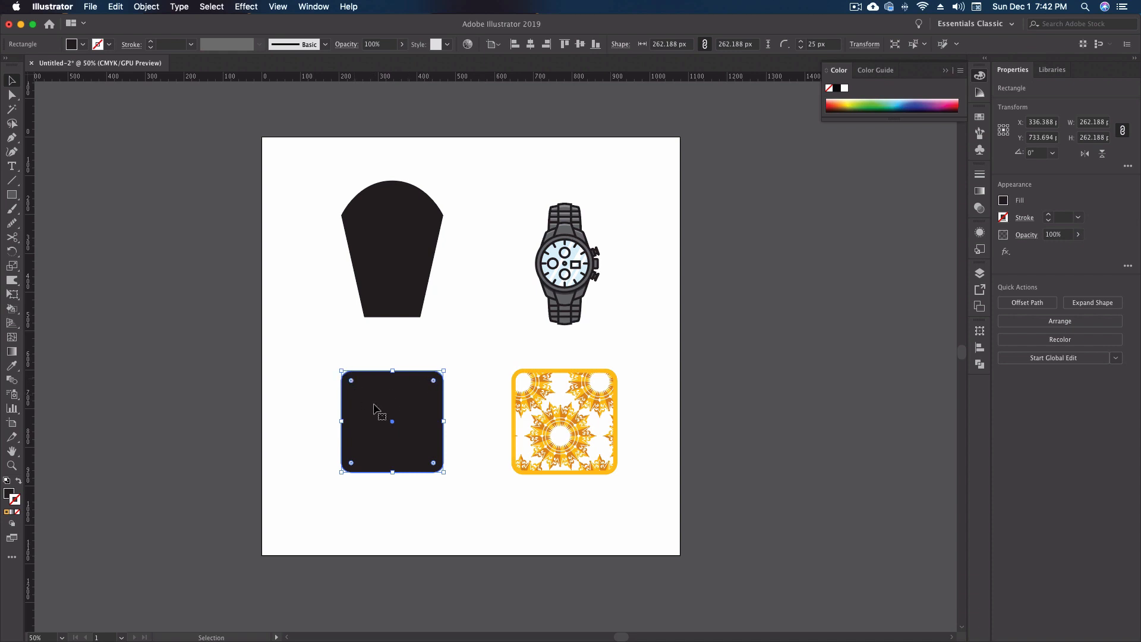
pyautogui.moveTo(358, 400)
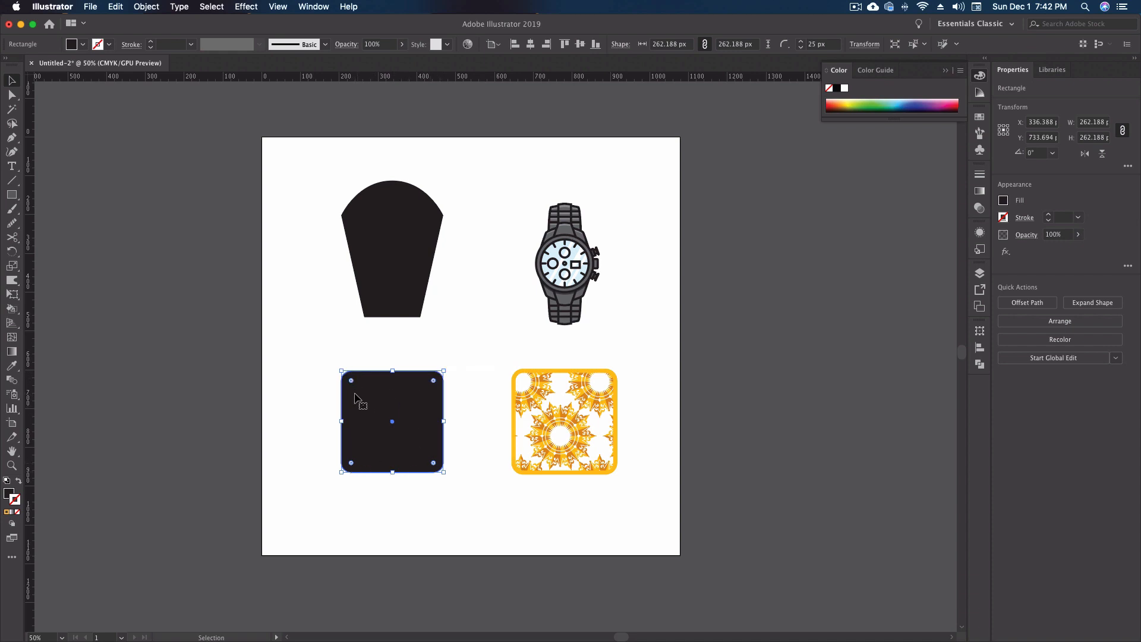
pyautogui.moveTo(371, 390)
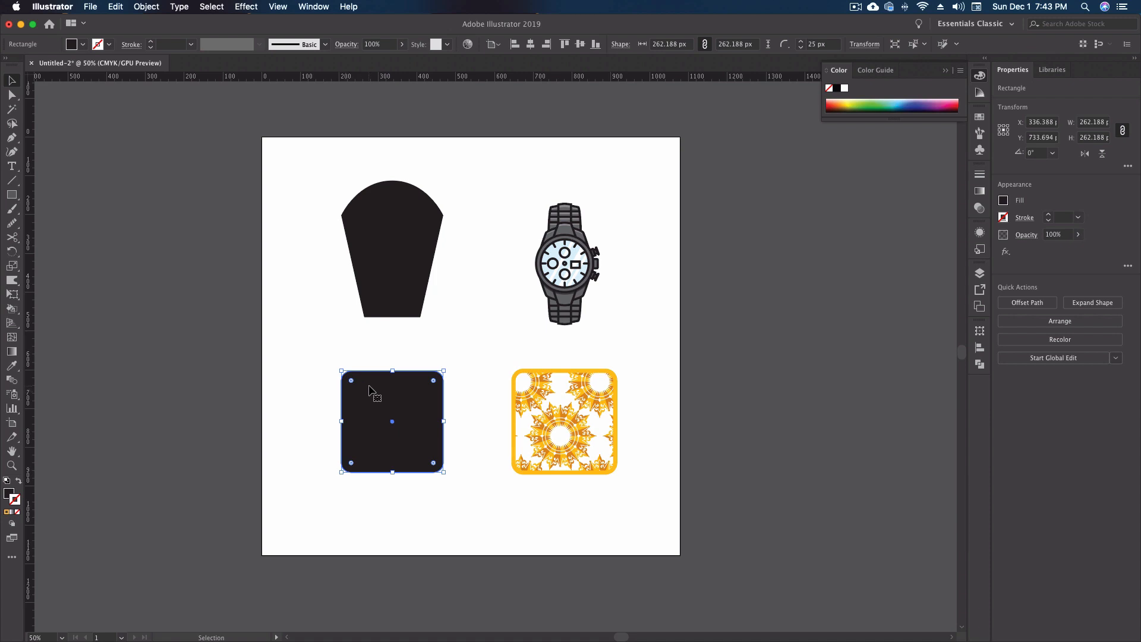
pyautogui.moveTo(391, 381)
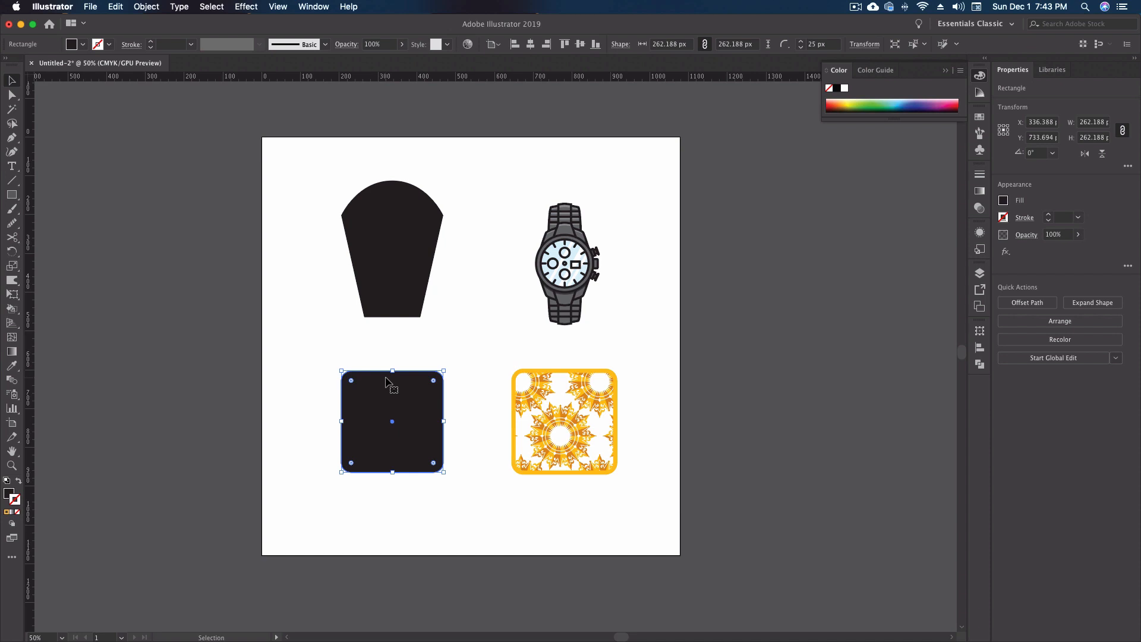
pyautogui.moveTo(362, 399)
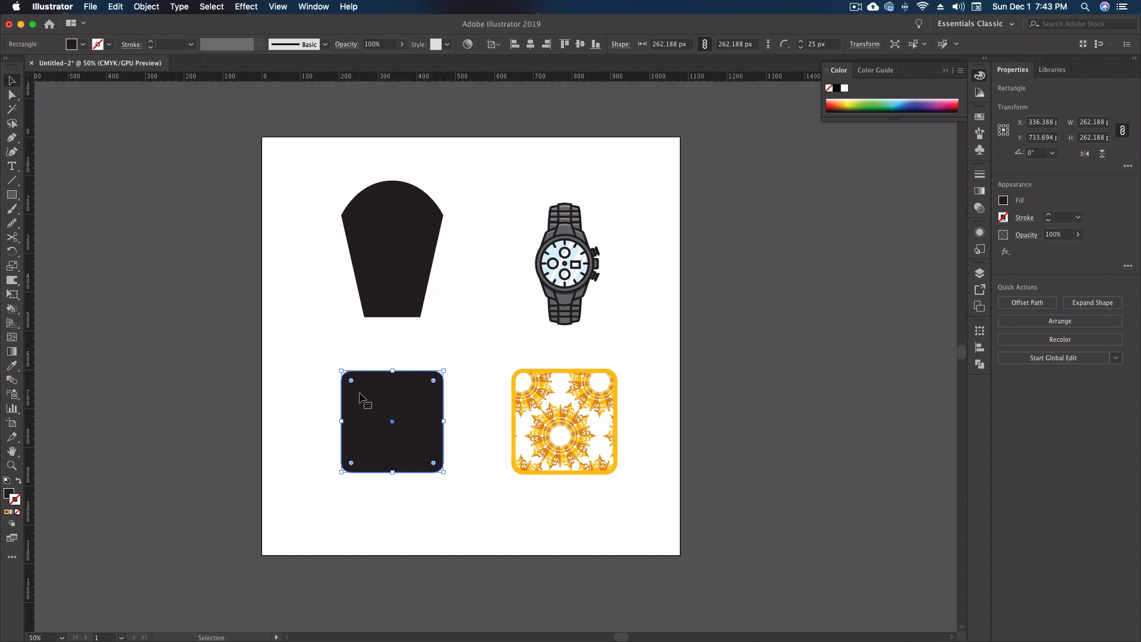
pyautogui.moveTo(368, 394)
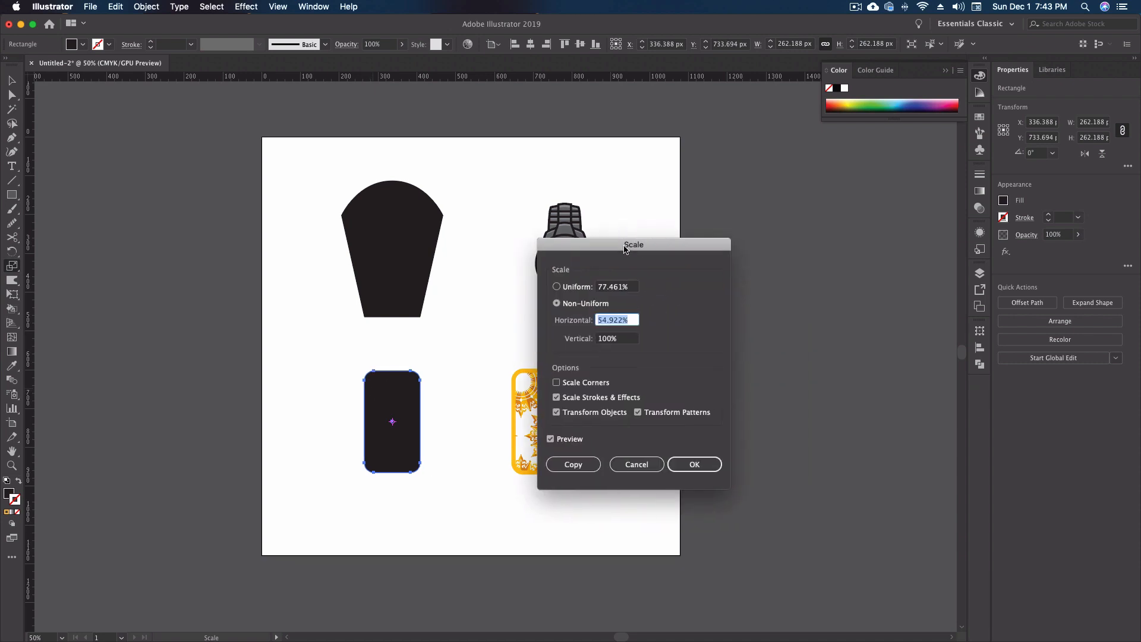
# - Move the Scale dialog aside and set a Uniform scale of 175%
pyautogui.moveTo(634, 244); pyautogui.dragTo(566, 243)
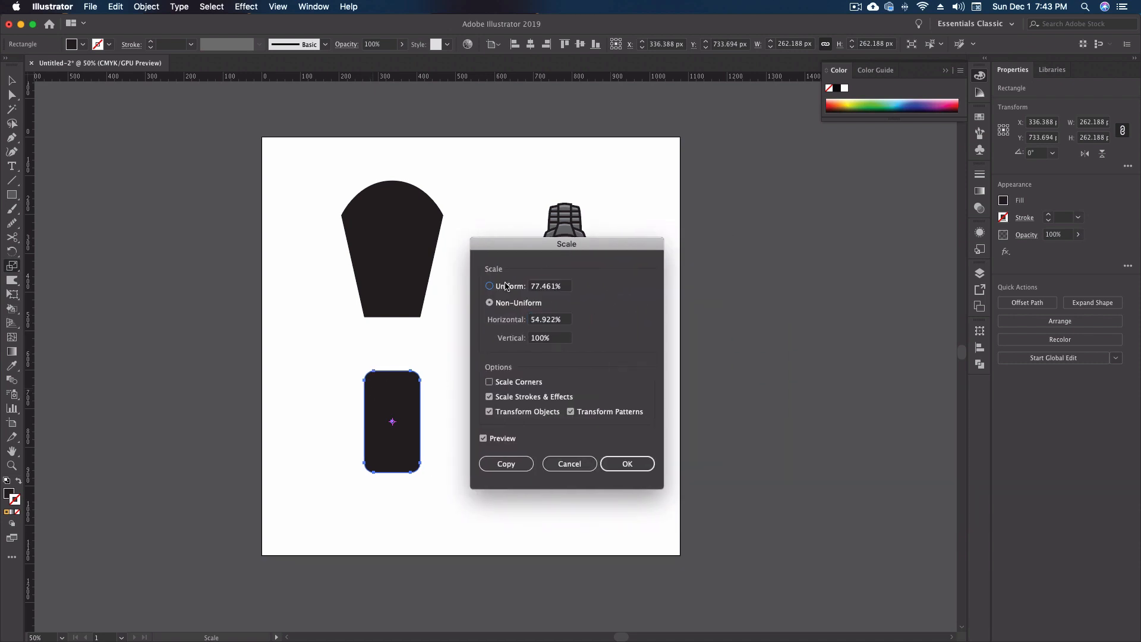
pyautogui.click(488, 286)
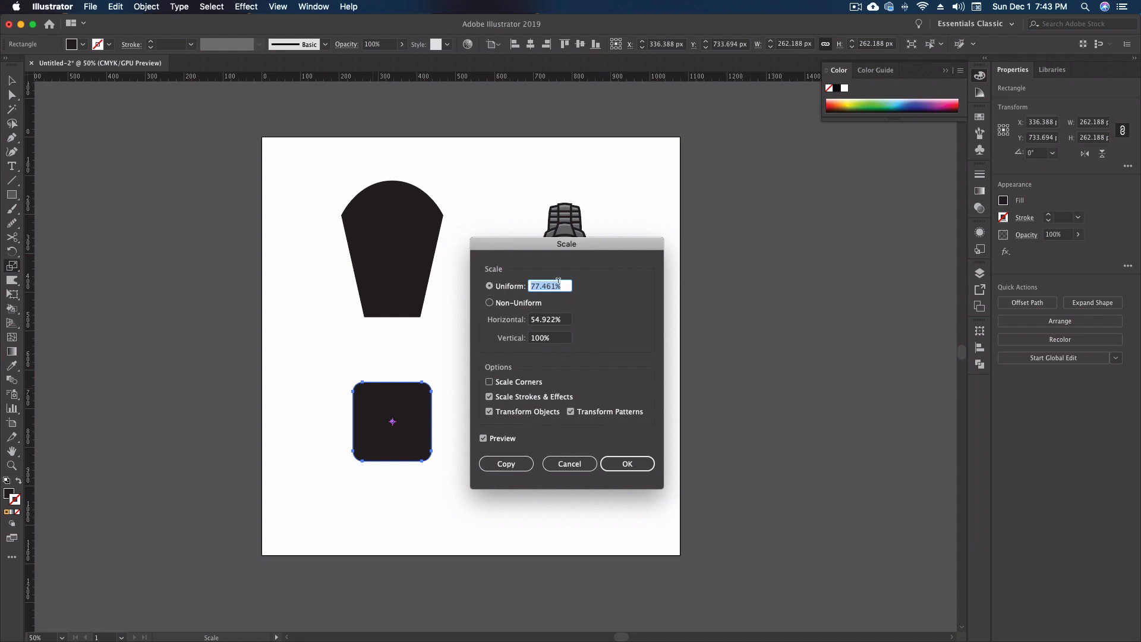
pyautogui.write('175%')
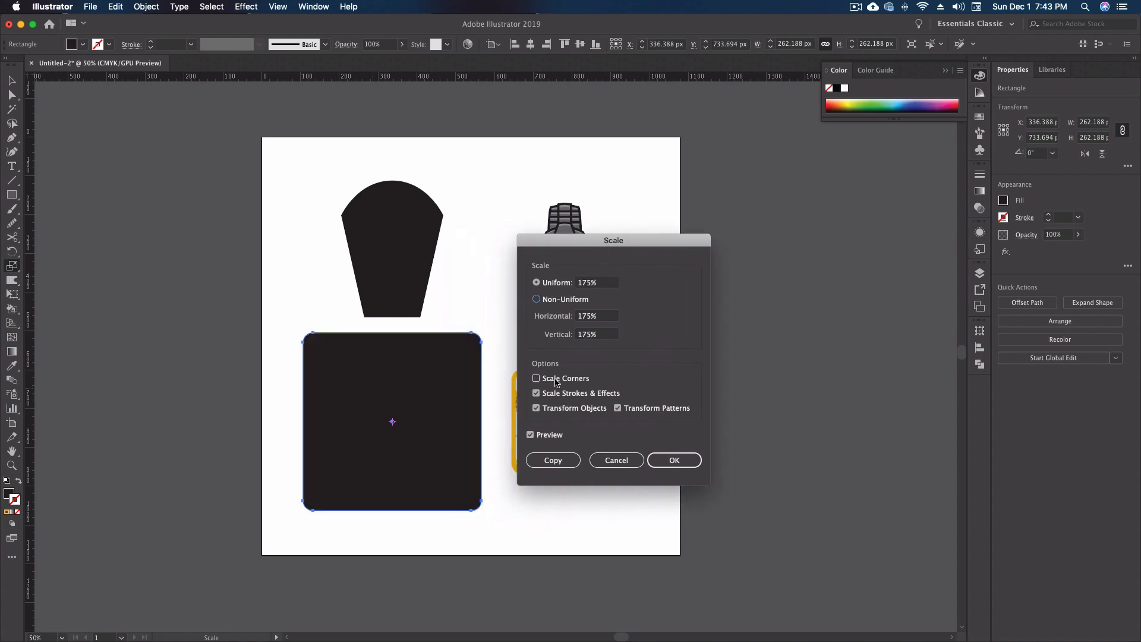
# - Toggle Scale Corners repeatedly to compare, leaving corner rounding scaling proportionally
pyautogui.click(536, 378)
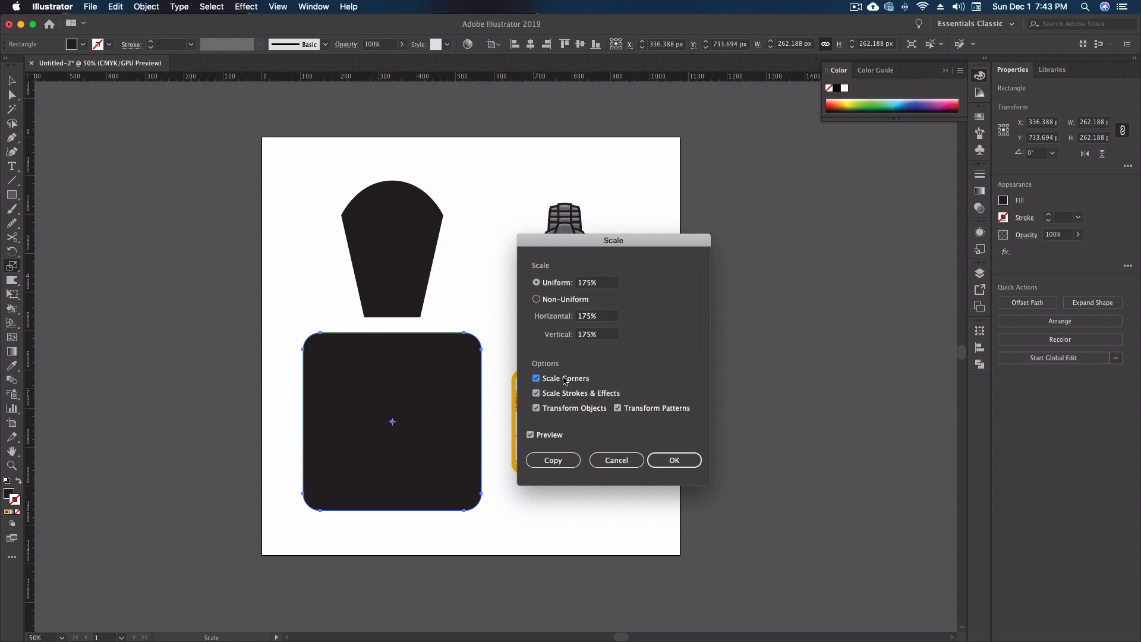
pyautogui.moveTo(501, 352)
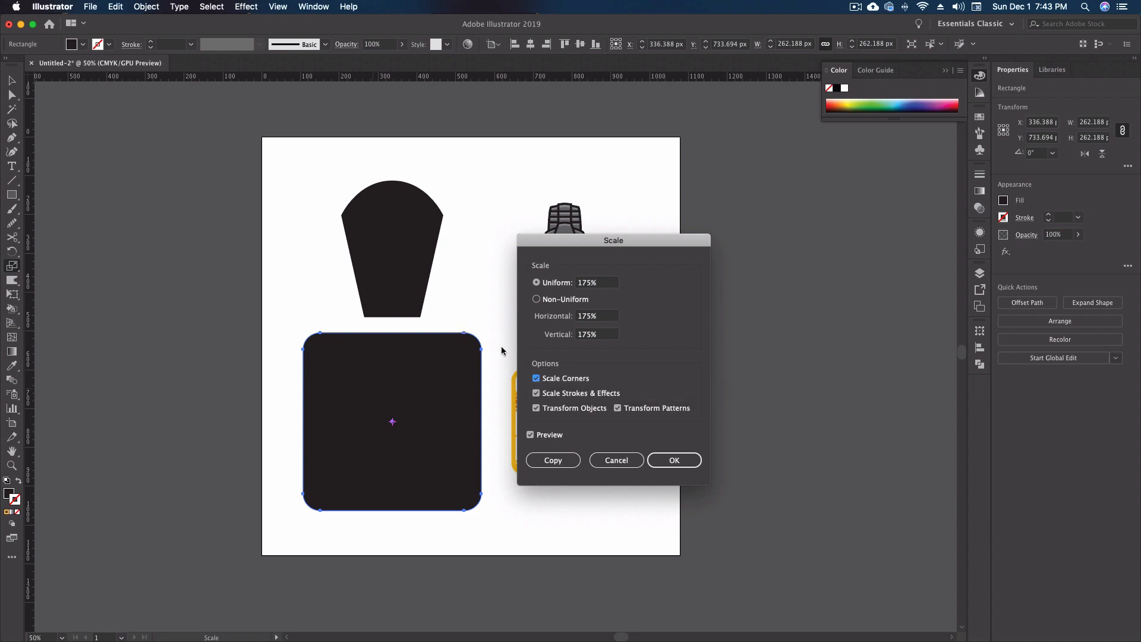
pyautogui.click(537, 378)
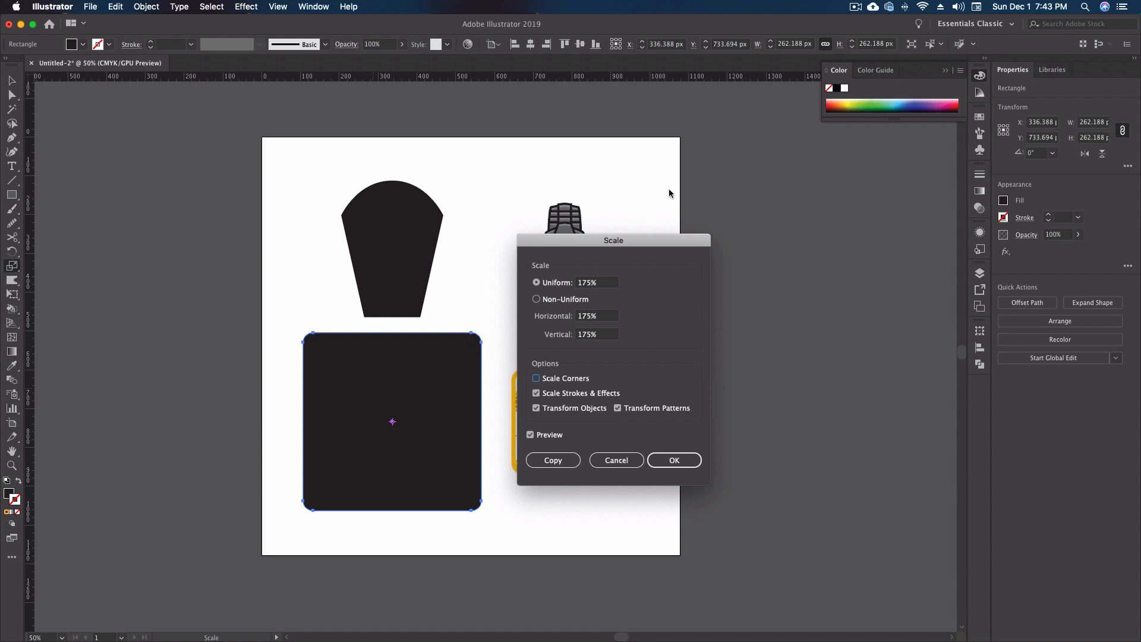
pyautogui.moveTo(418, 382)
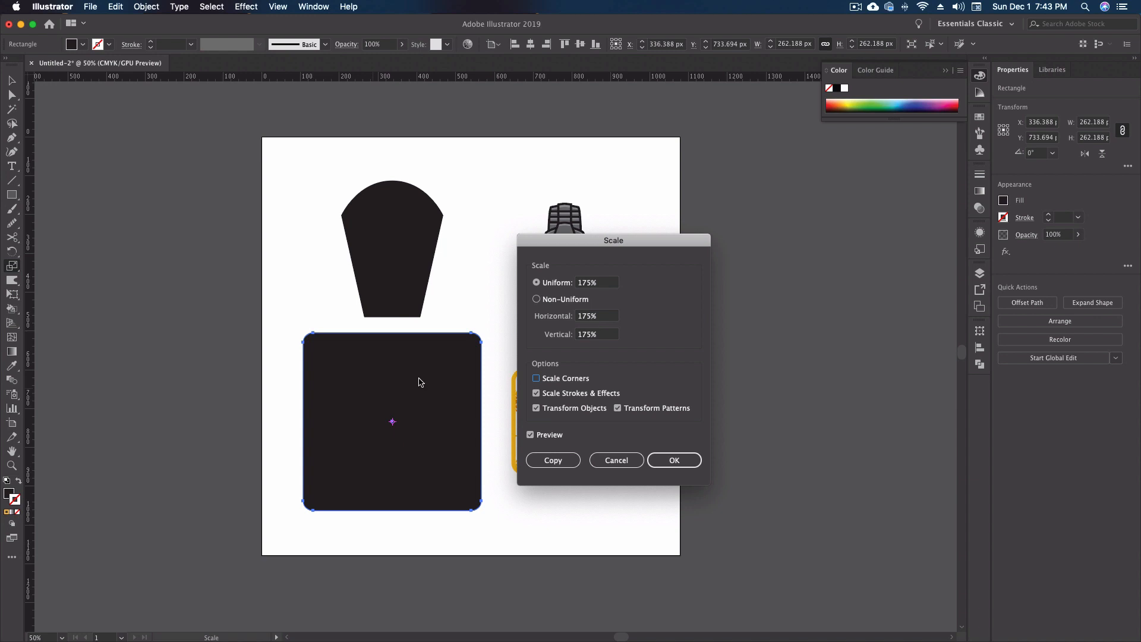
pyautogui.click(536, 378)
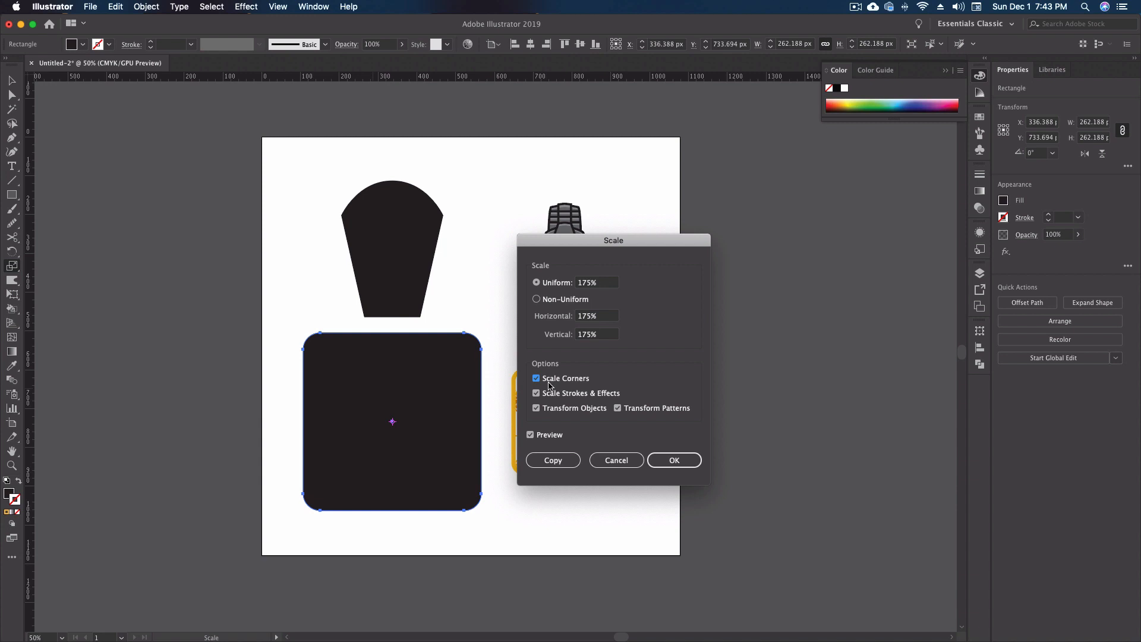
pyautogui.click(536, 379)
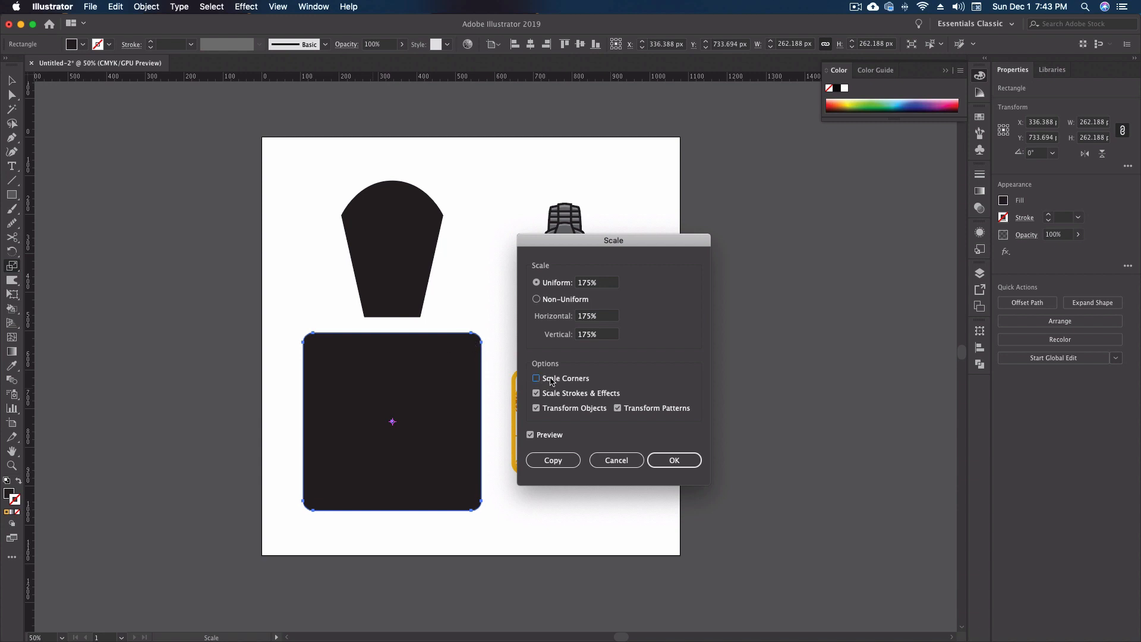
pyautogui.click(536, 378)
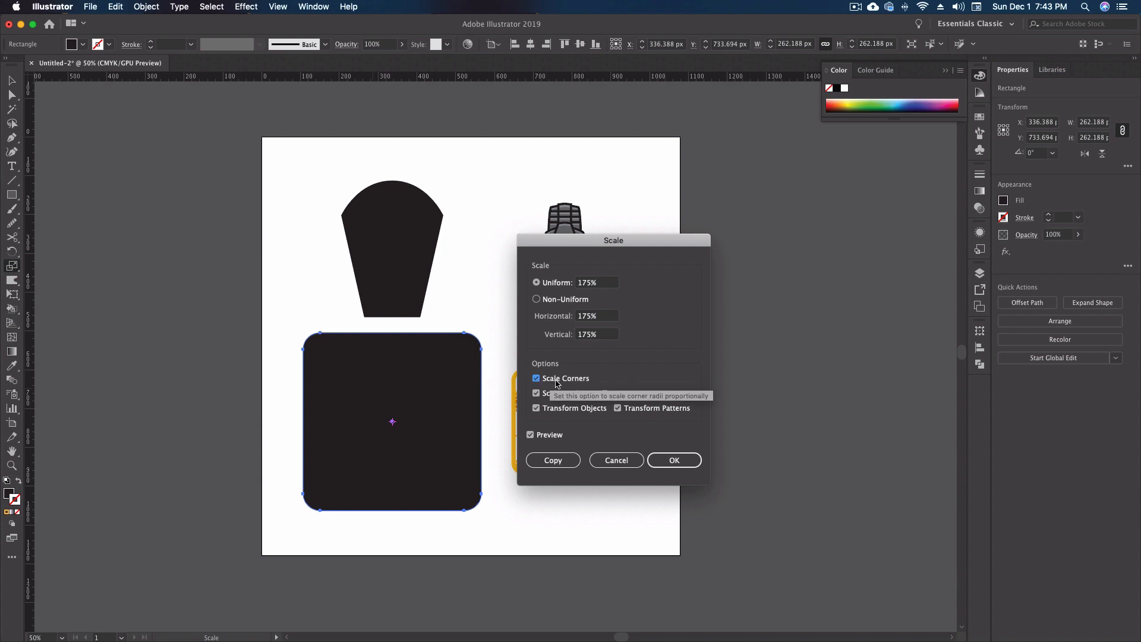
pyautogui.moveTo(609, 377)
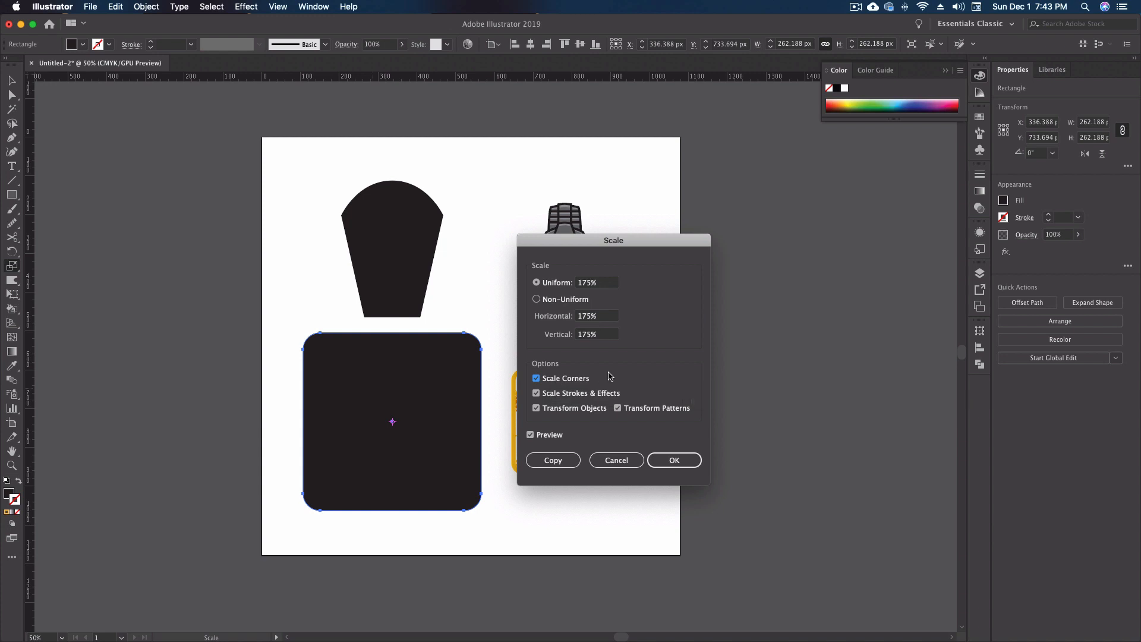
# - Confirm the square's scale, then set the watch to 200% Uniform with Scale Strokes & Effects off
pyautogui.click(673, 460)
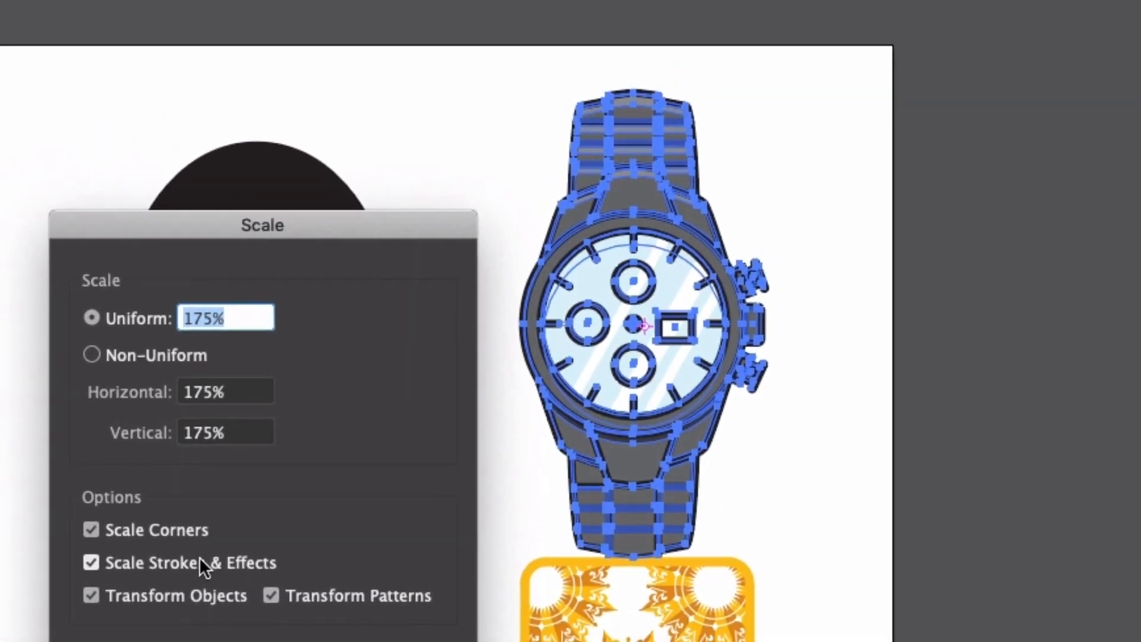
pyautogui.click(92, 563)
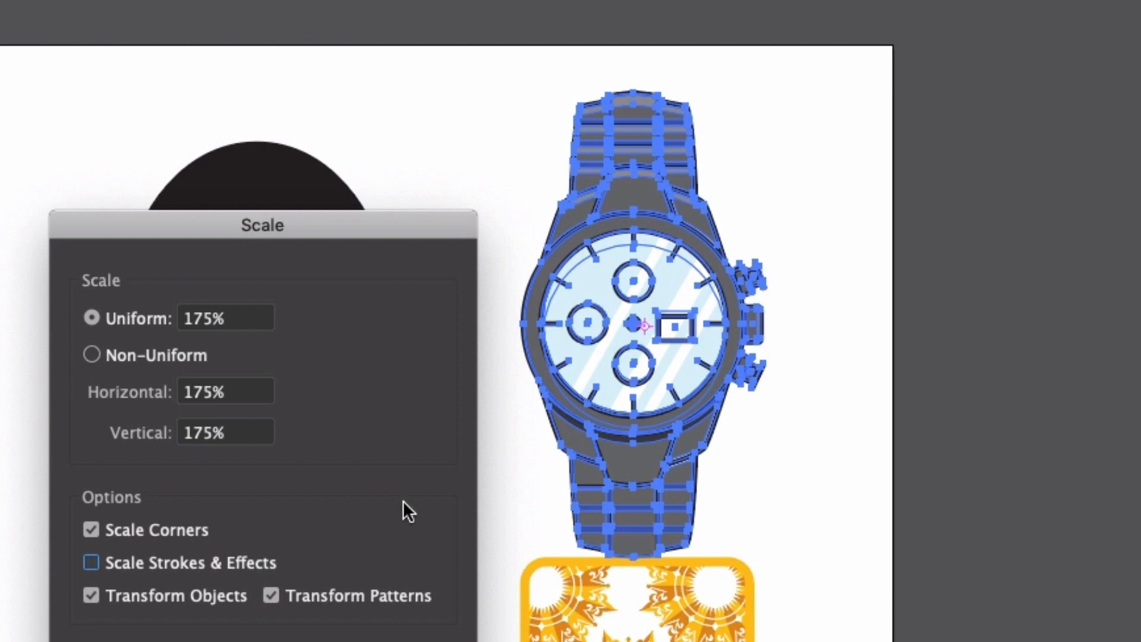
pyautogui.click(225, 319)
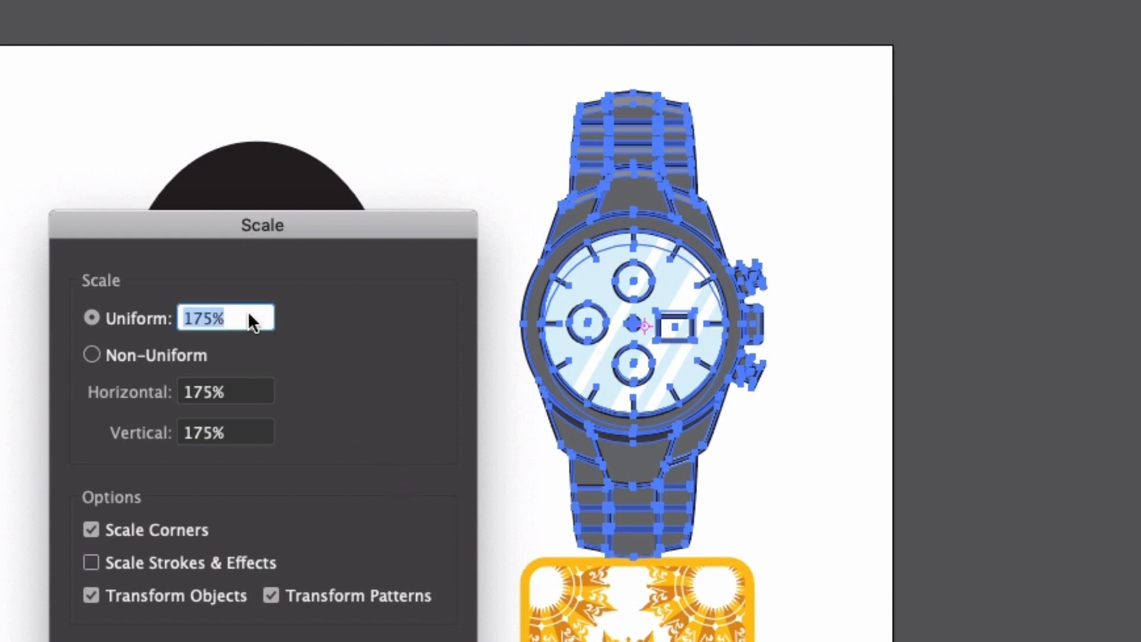
pyautogui.write('200%')
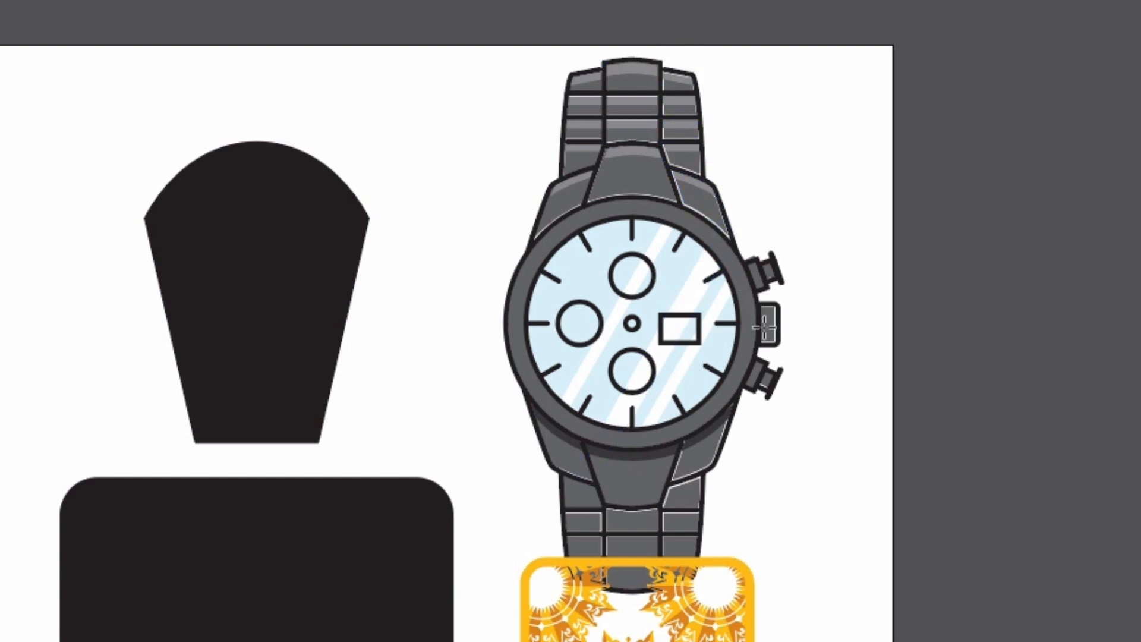
pyautogui.moveTo(408, 217)
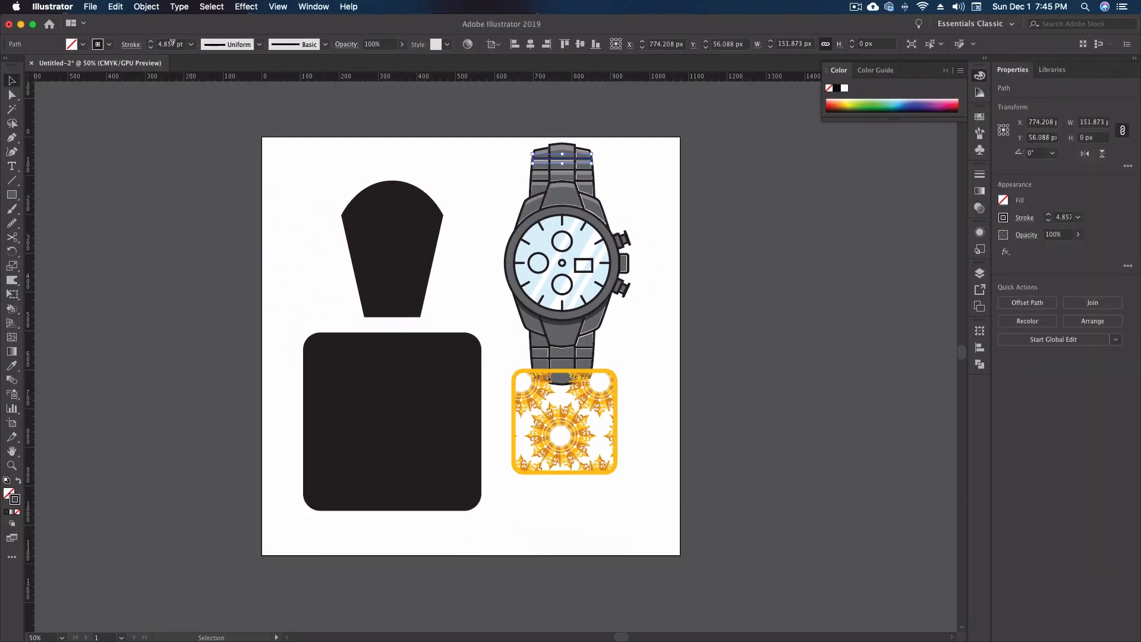
# - Deselect, then reselect the restored watch for another 175% preview with strokes unscaled
pyautogui.click(444, 161)
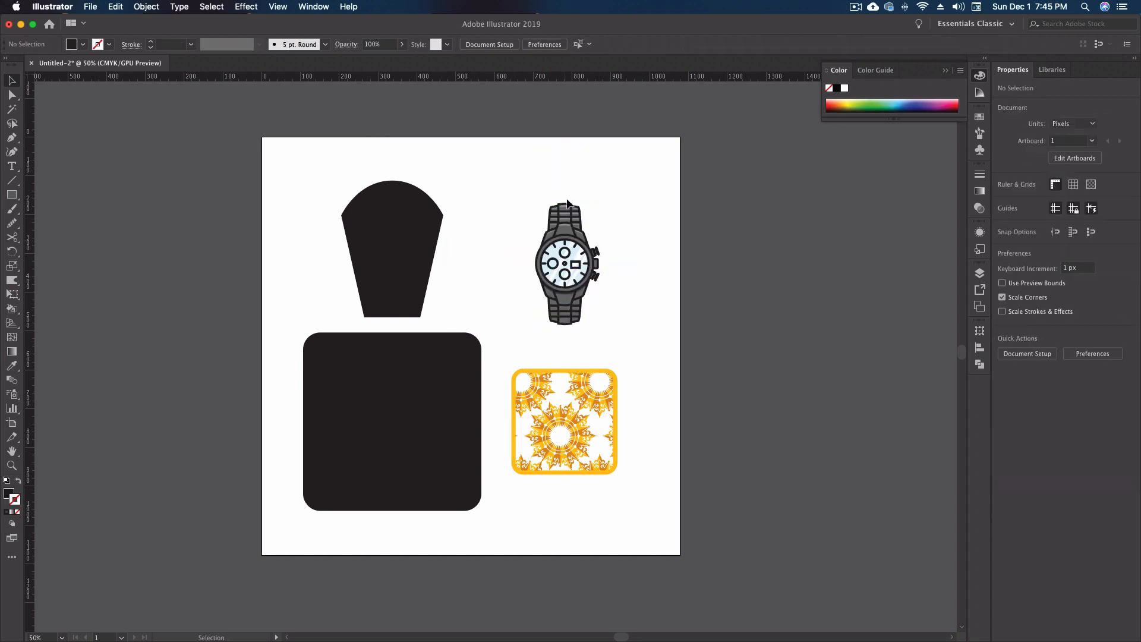
pyautogui.click(563, 216)
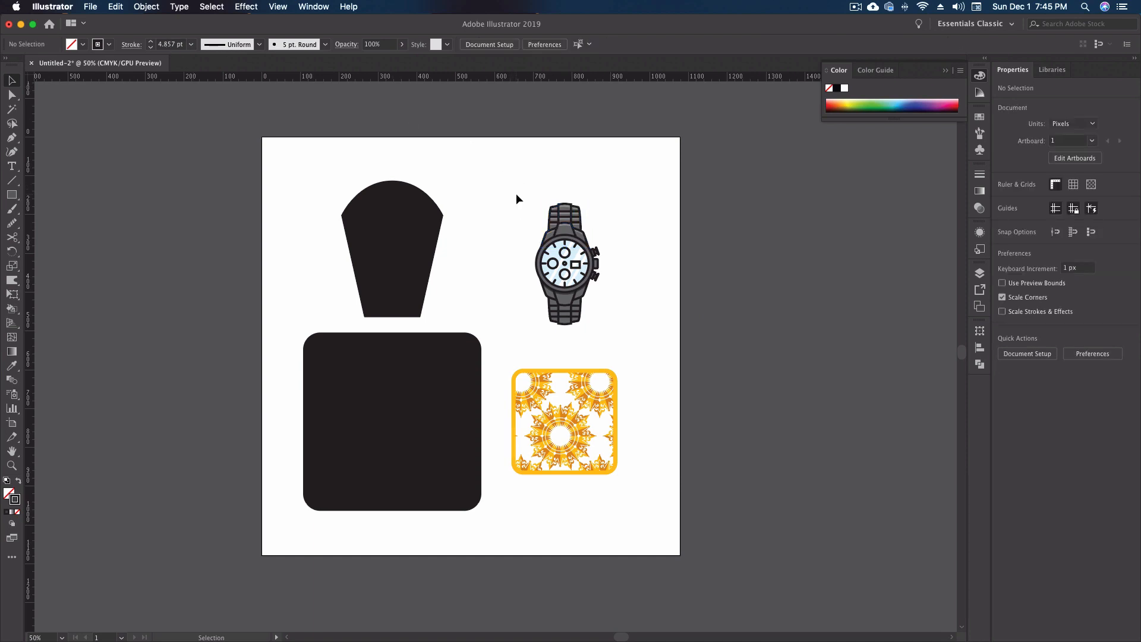
pyautogui.click(564, 264)
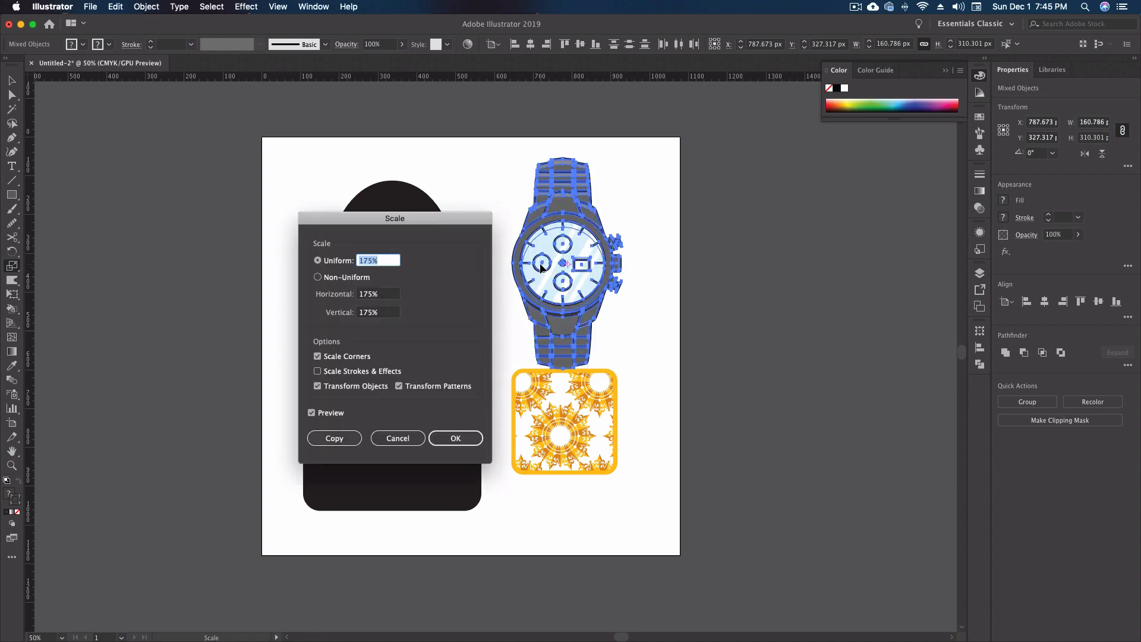
# - Enable Scale Strokes & Effects, apply the 175% enlargement and check the watch's 8.5 pt stroke
pyautogui.click(317, 371)
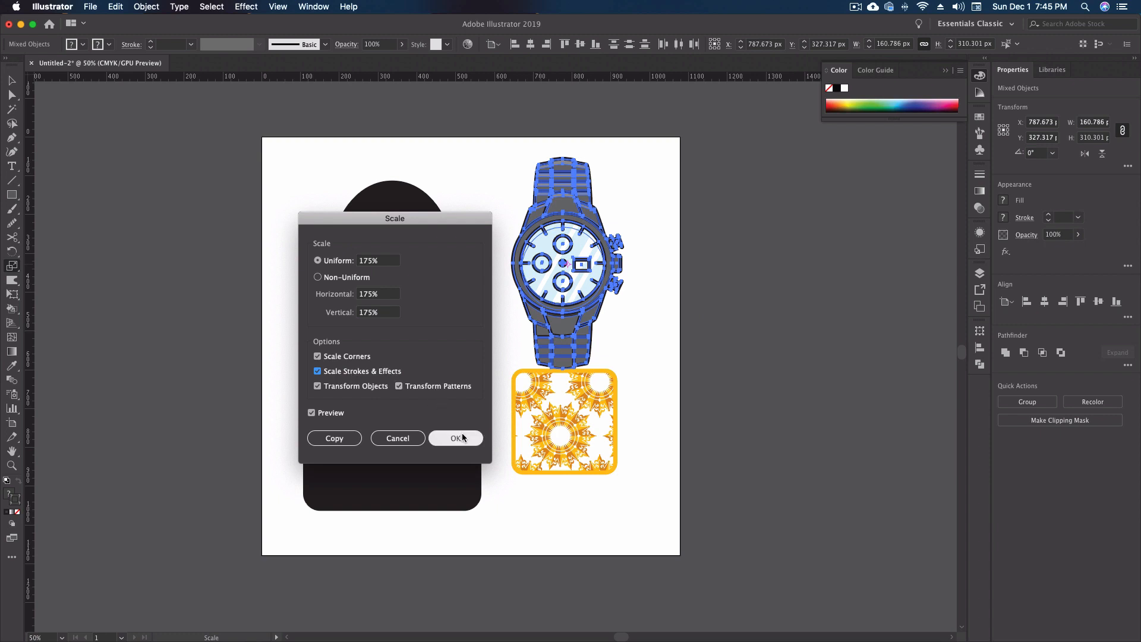
pyautogui.click(455, 437)
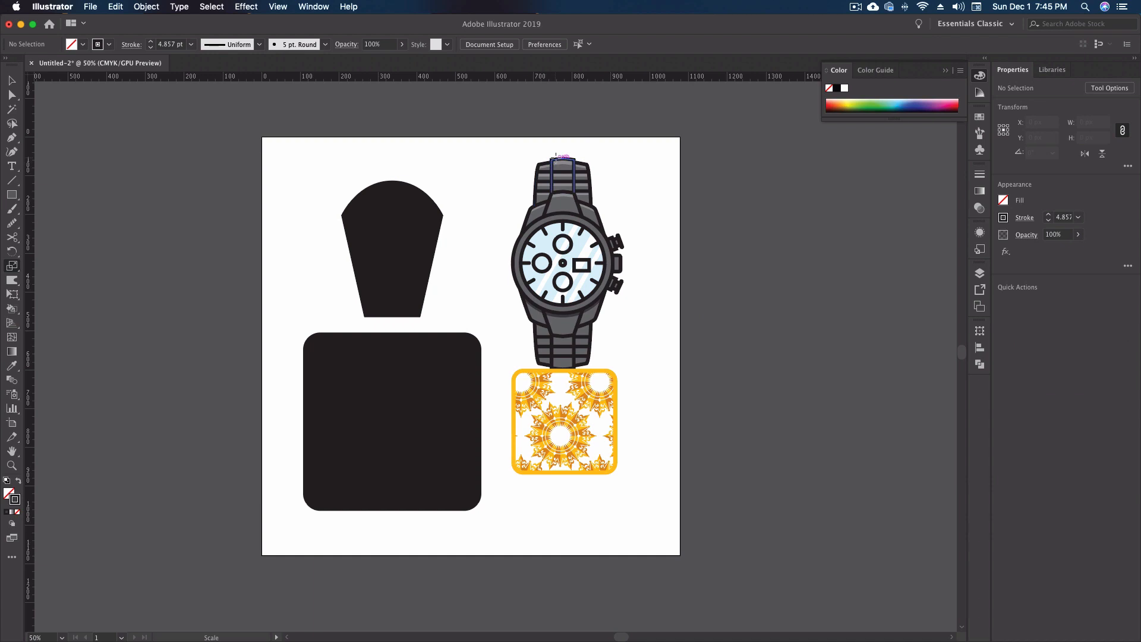
pyautogui.click(562, 182)
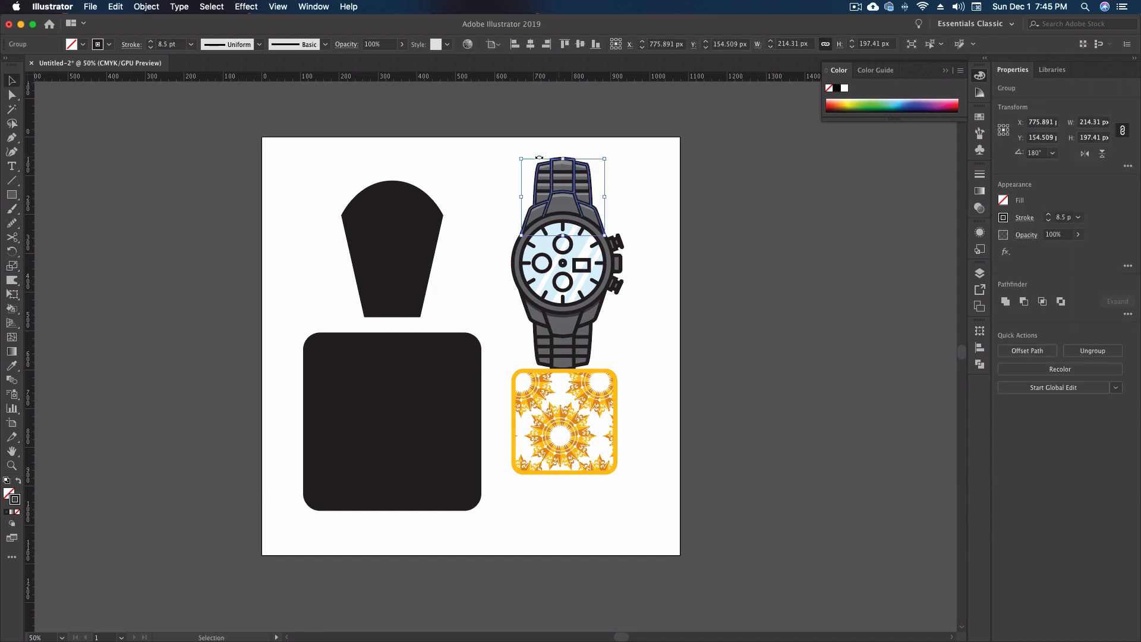
pyautogui.moveTo(498, 167)
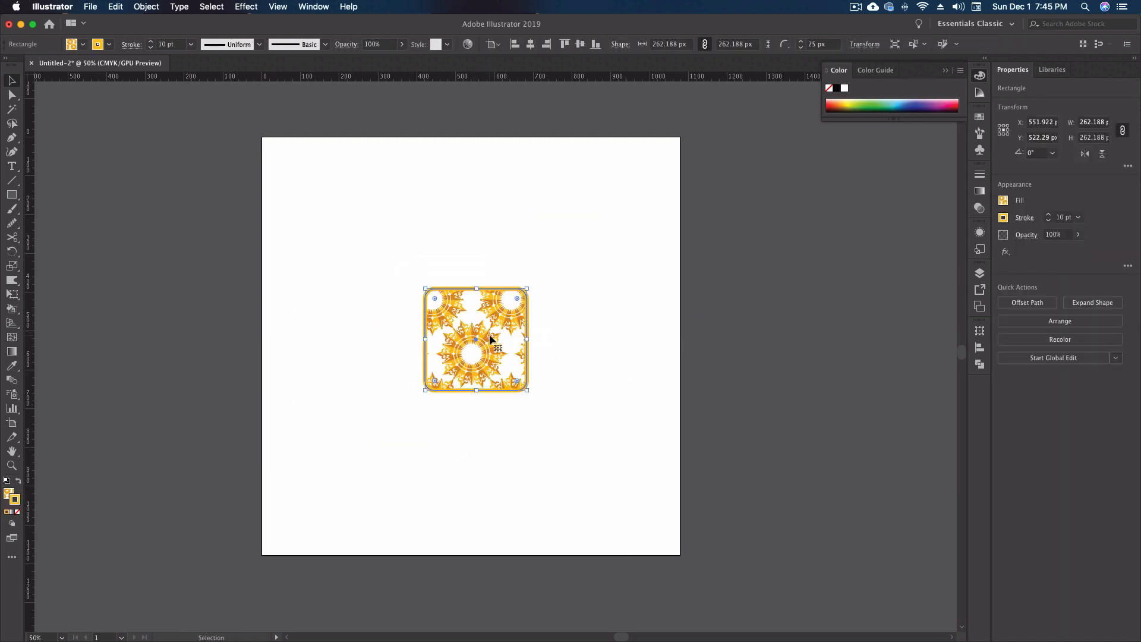
# - Deselect the centred pattern-filled square left alone on the artboard
pyautogui.click(328, 473)
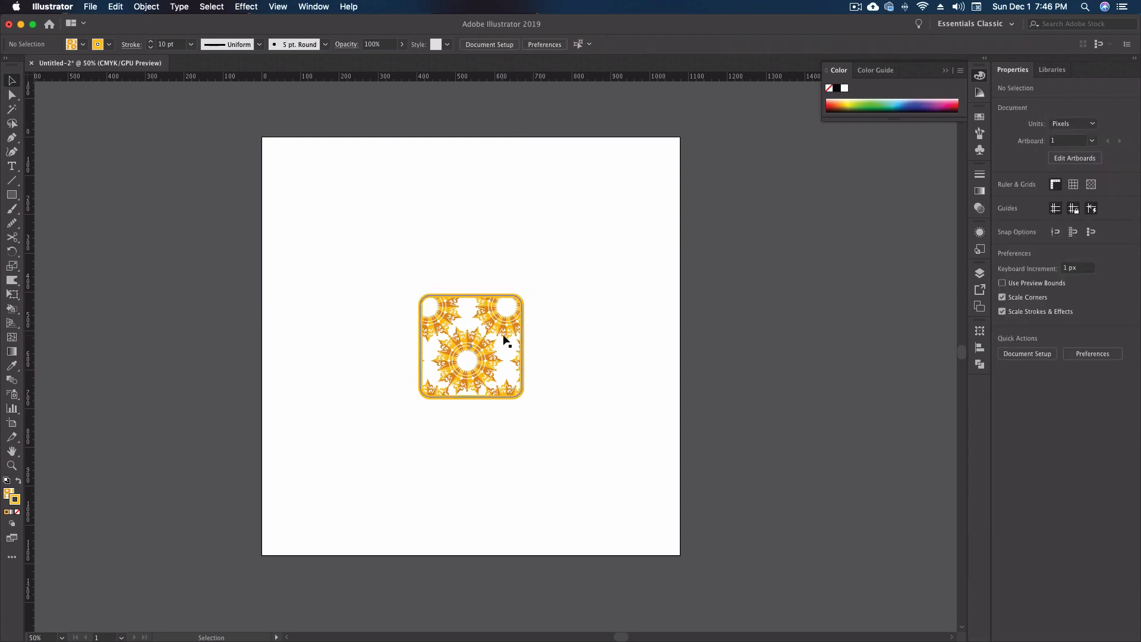
pyautogui.moveTo(510, 329)
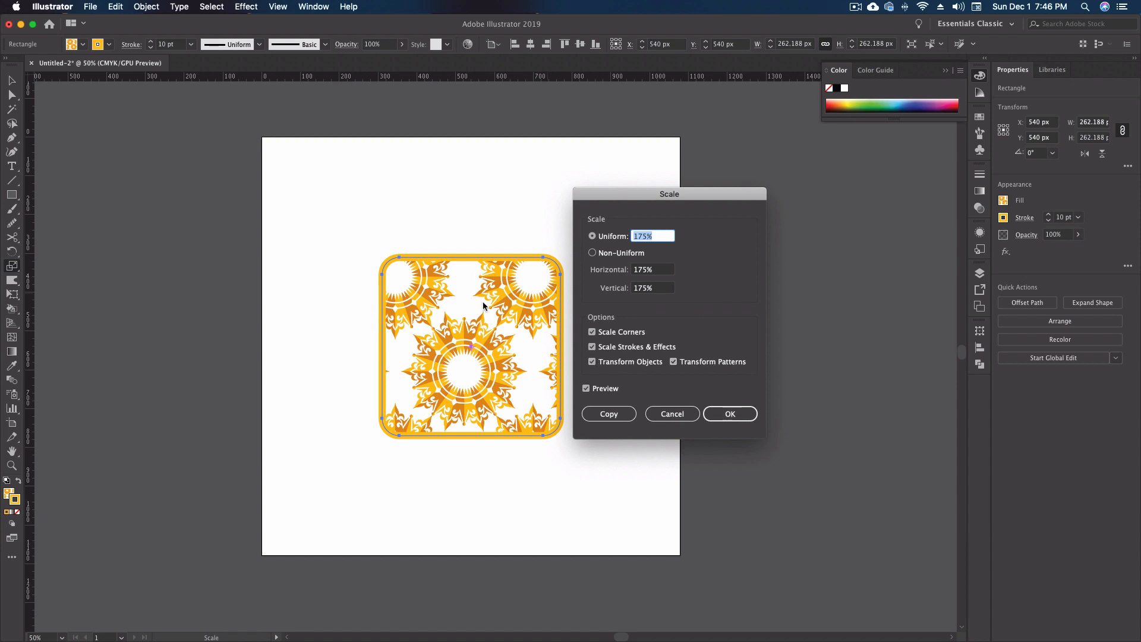
pyautogui.moveTo(488, 311)
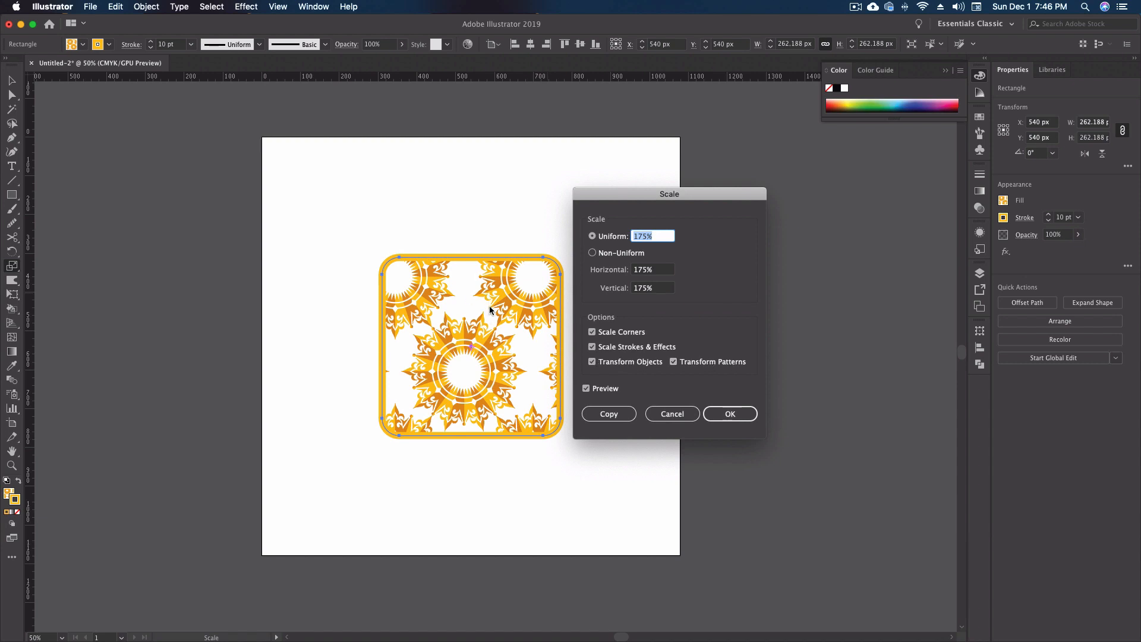
# - Preview 25% scaling on the pattern only, then include the square via Transform Objects
pyautogui.click(673, 361)
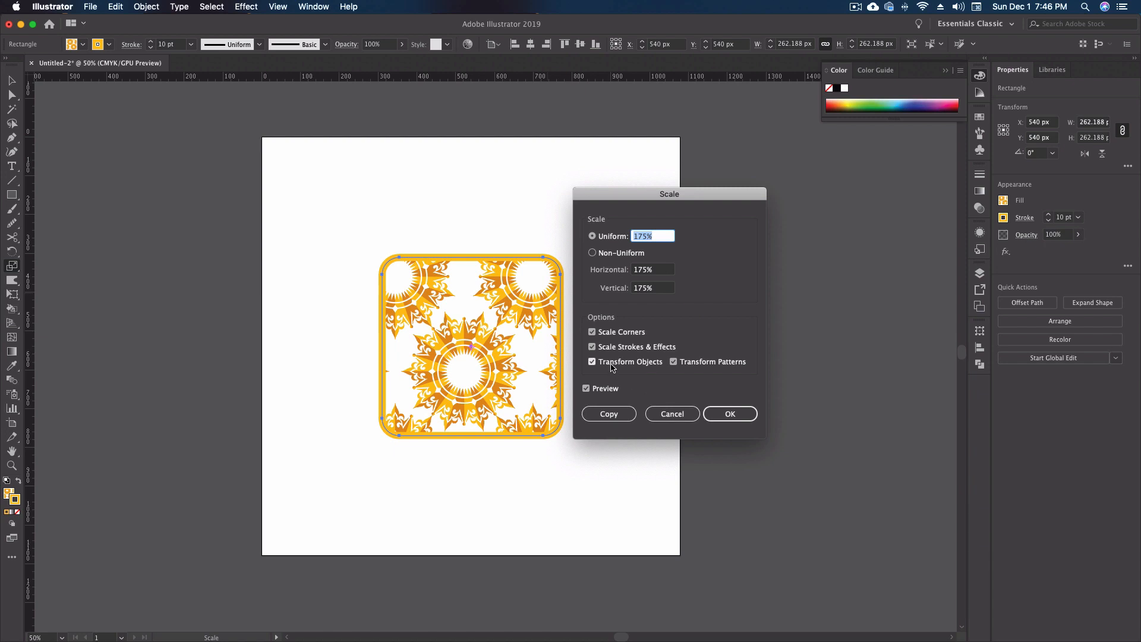
pyautogui.click(592, 361)
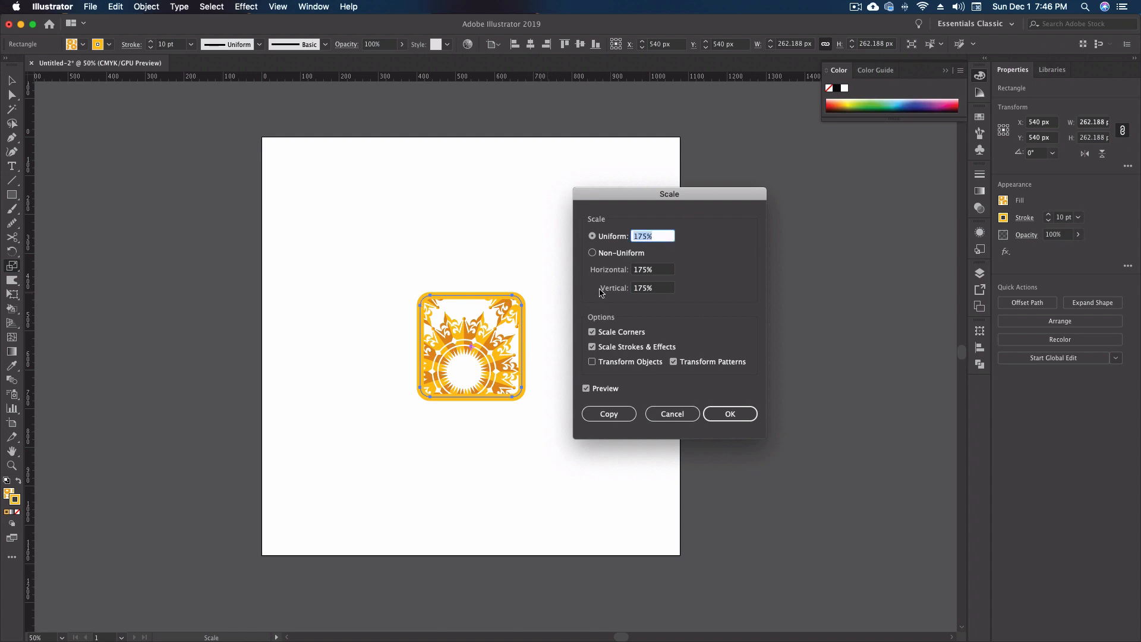
pyautogui.write('25%')
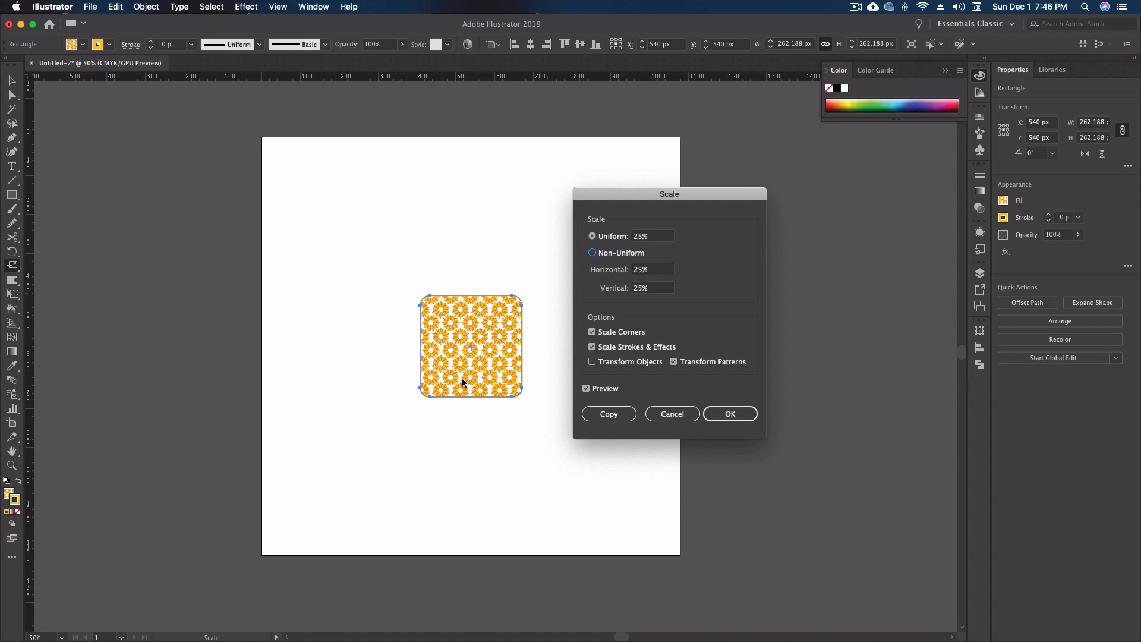
pyautogui.moveTo(473, 322)
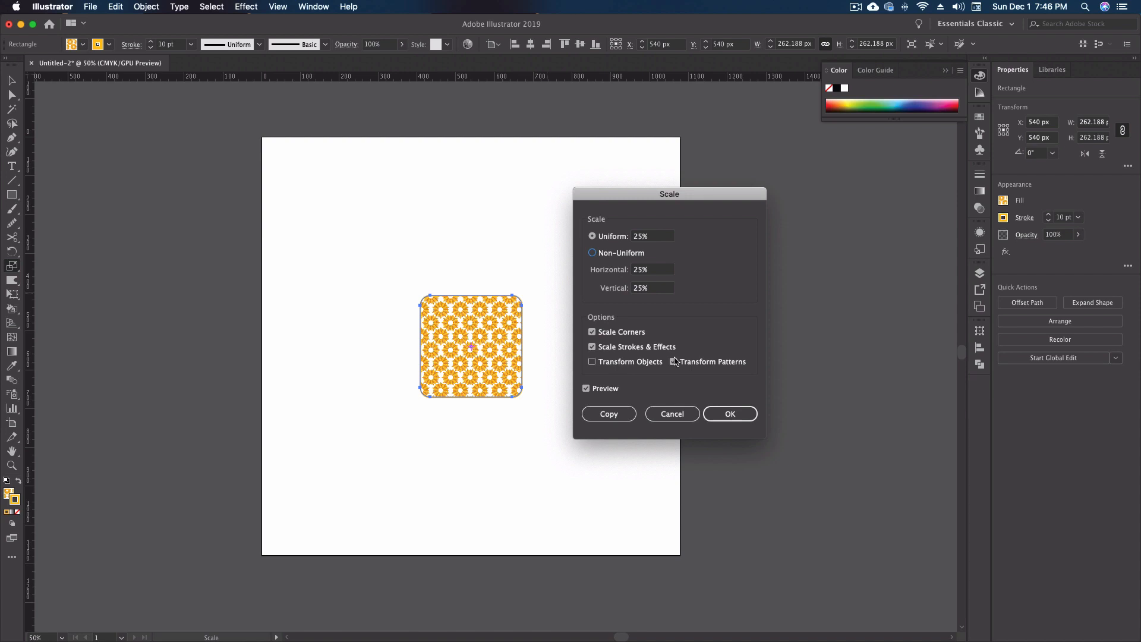
pyautogui.click(592, 362)
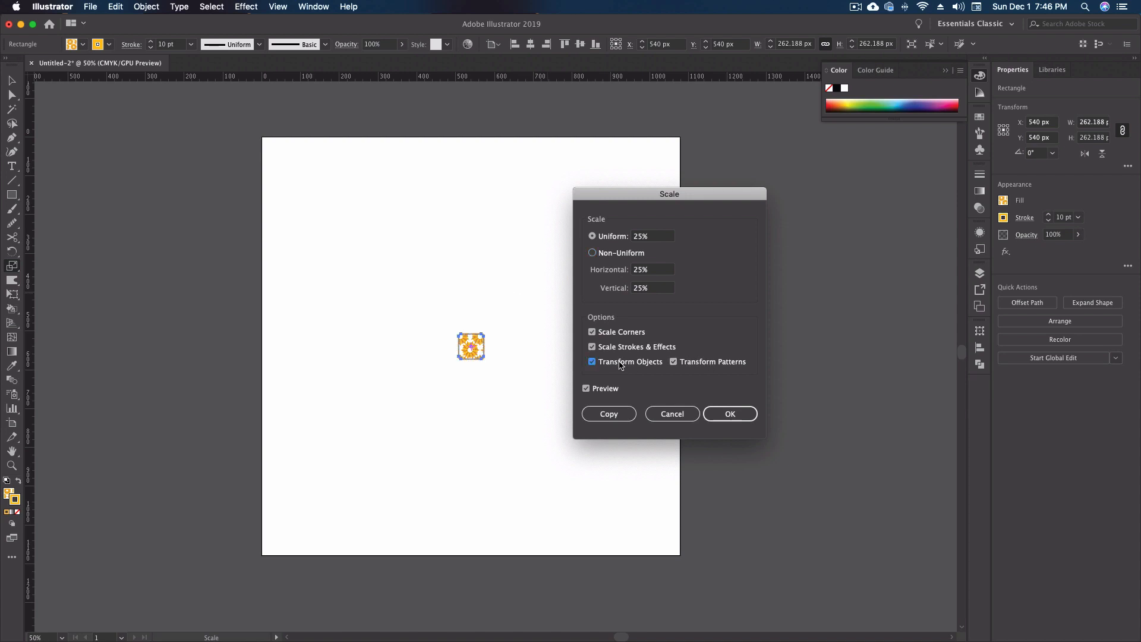
# - Preview a 125% Uniform scale, toggling Transform Patterns off then on so the pattern grows too
pyautogui.click(664, 361)
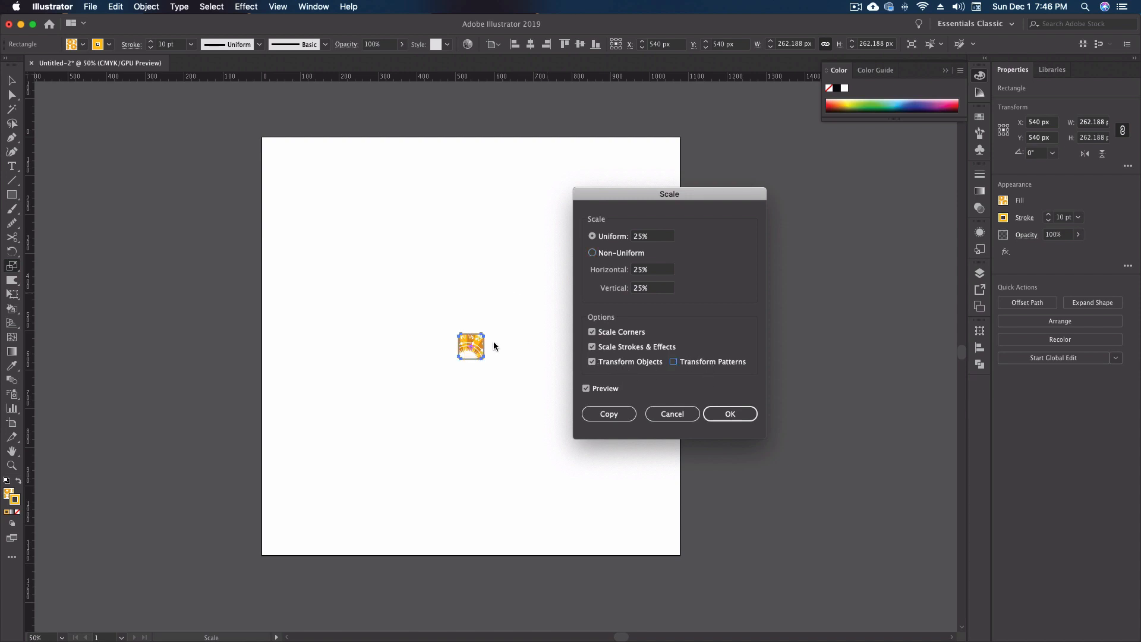
pyautogui.click(652, 235)
pyautogui.write('125')
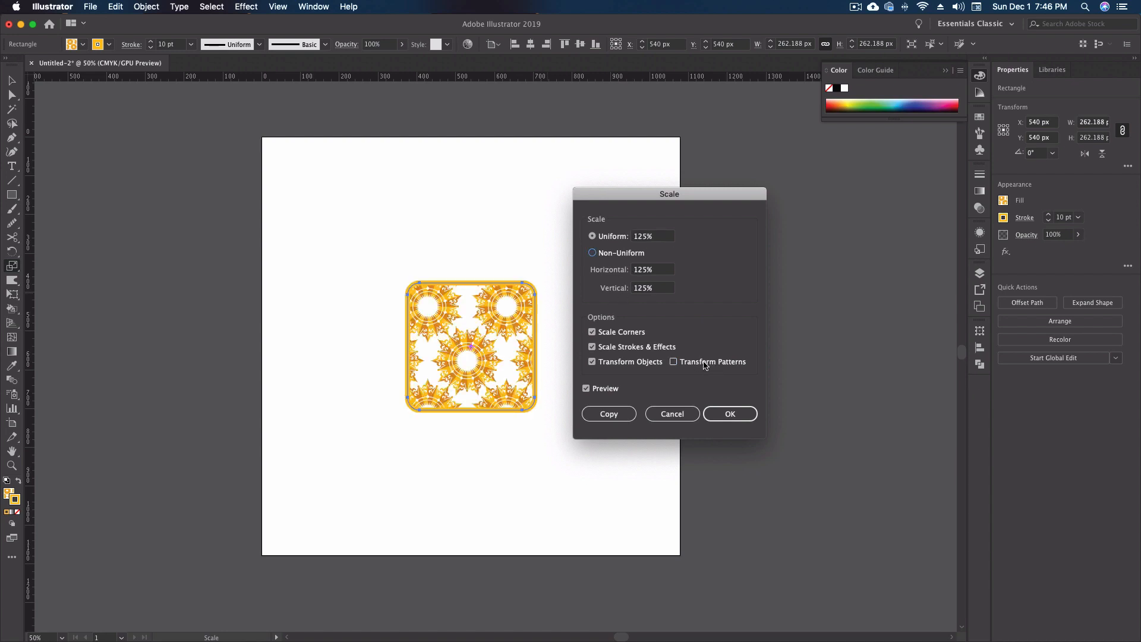
pyautogui.click(673, 361)
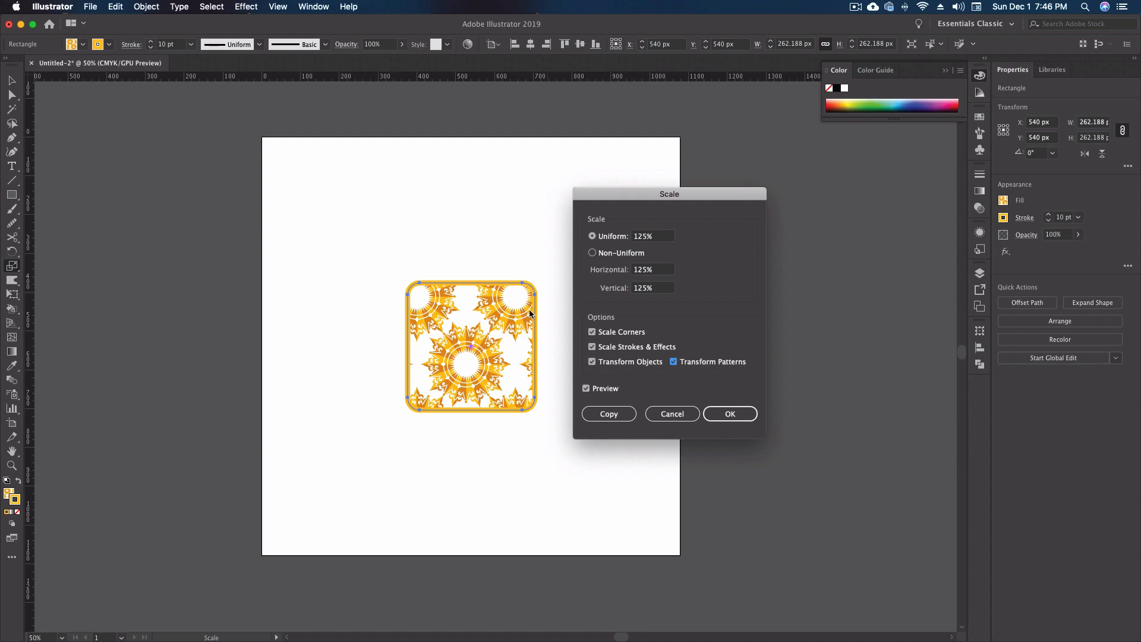